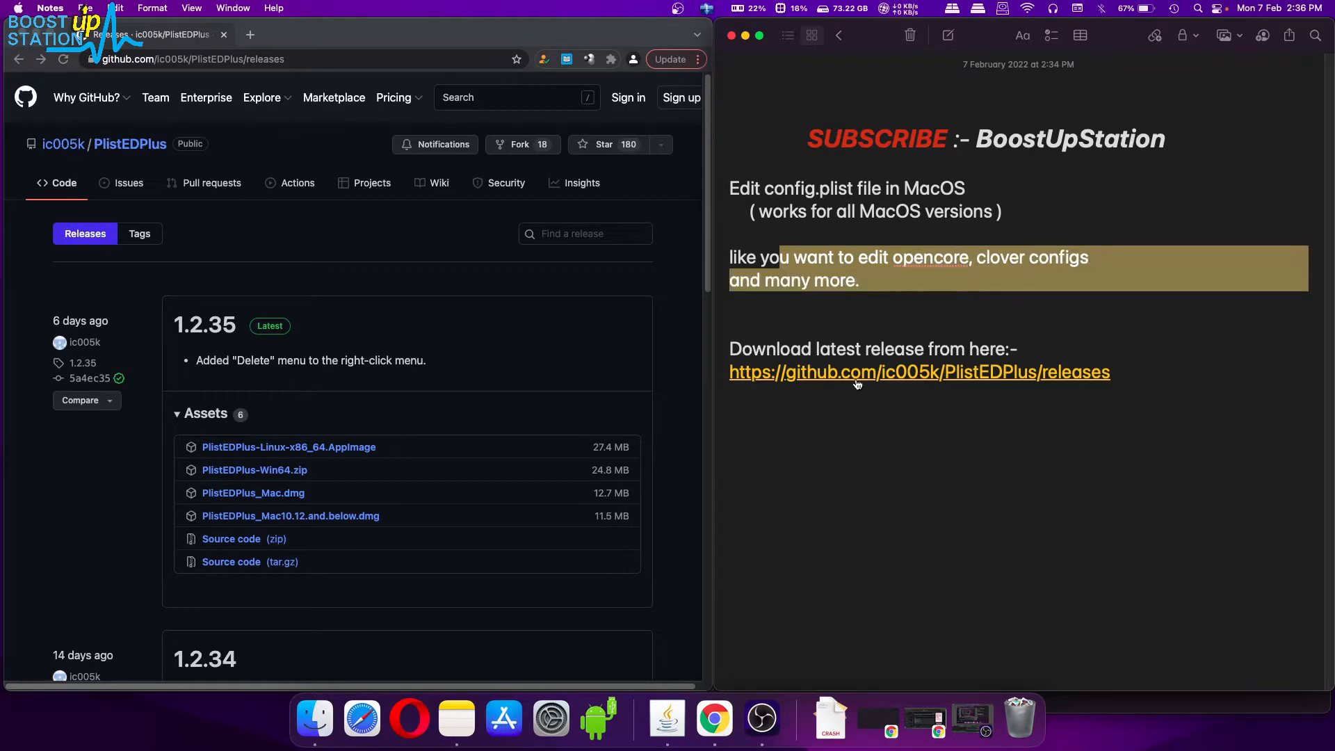
Download the PlistEDPlus Mac 10.12-and-below .dmg from the 1.2.35 release assets on GitHub.
{"action": "left_click", "coordinate": [248, 430]}
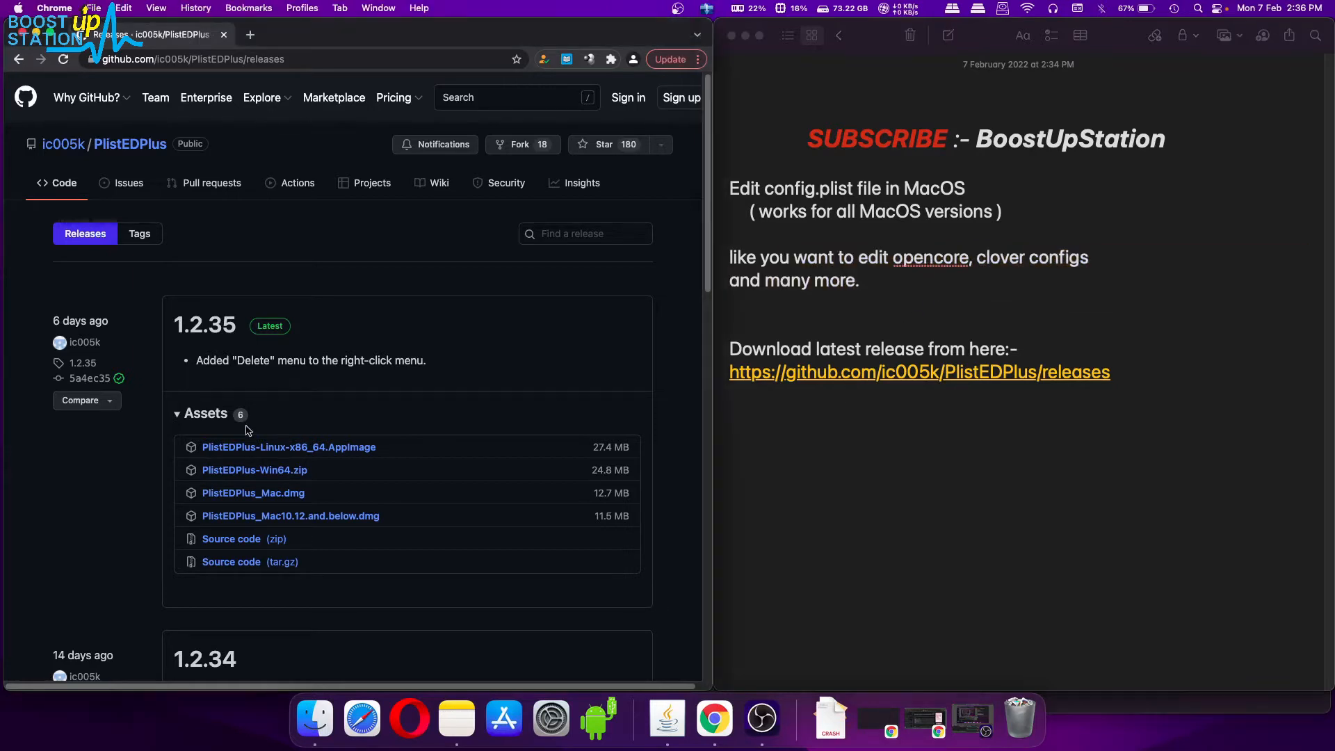
{"action": "left_click", "coordinate": [204, 413]}
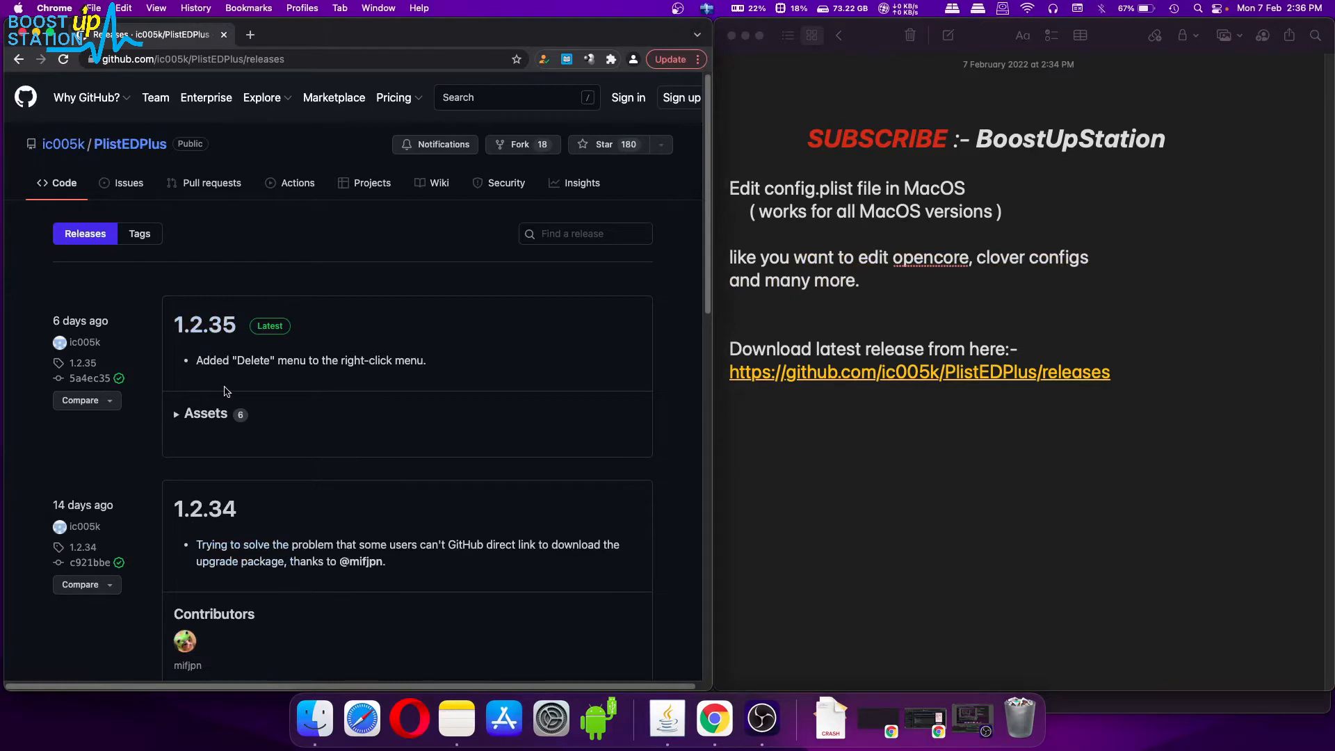
{"action": "left_click", "coordinate": [204, 413]}
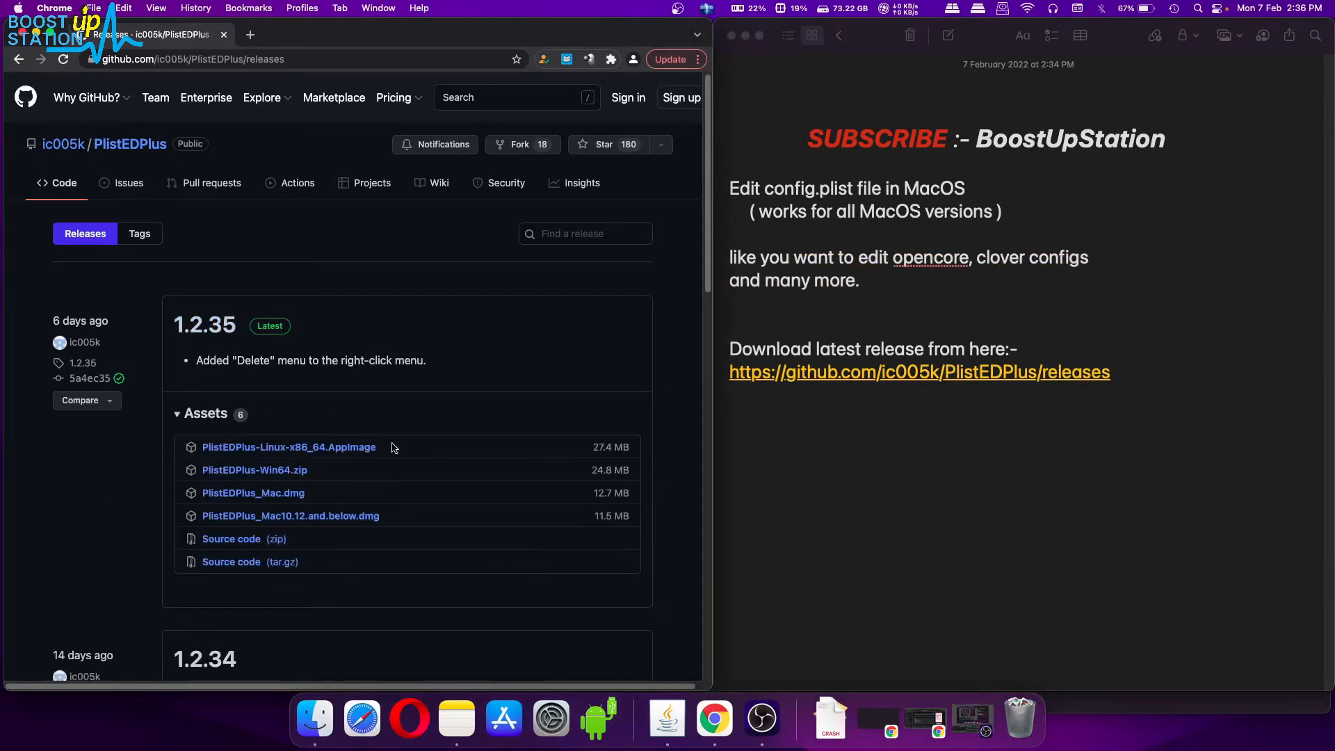
{"action": "mouse_move", "coordinate": [321, 497]}
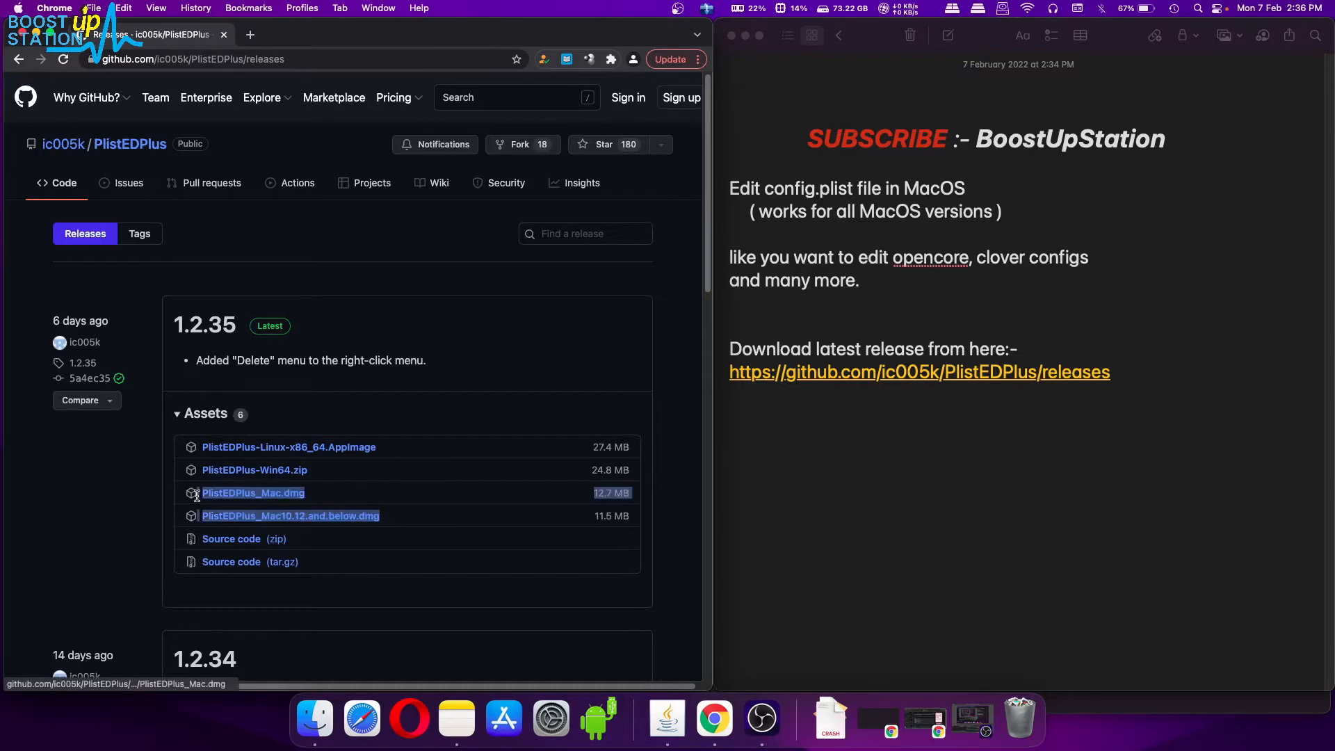
{"action": "mouse_move", "coordinate": [356, 500]}
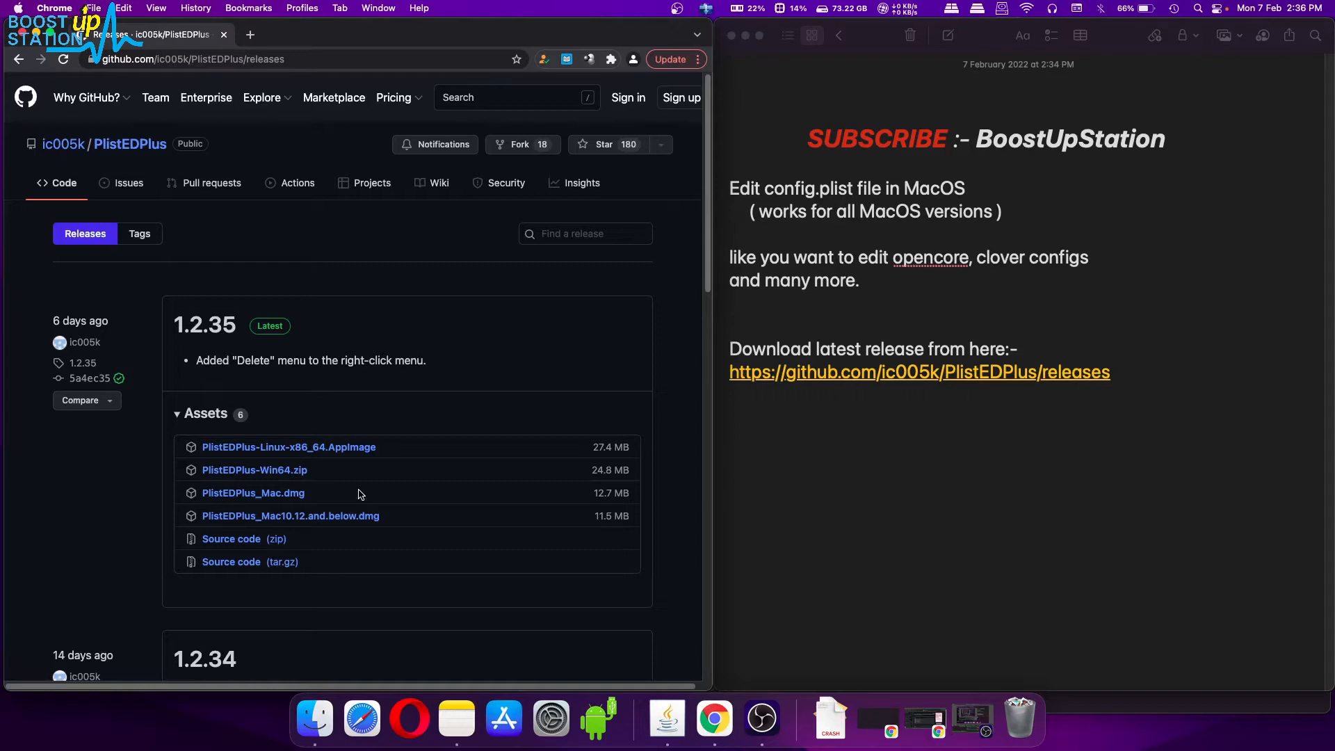
{"action": "mouse_move", "coordinate": [234, 502]}
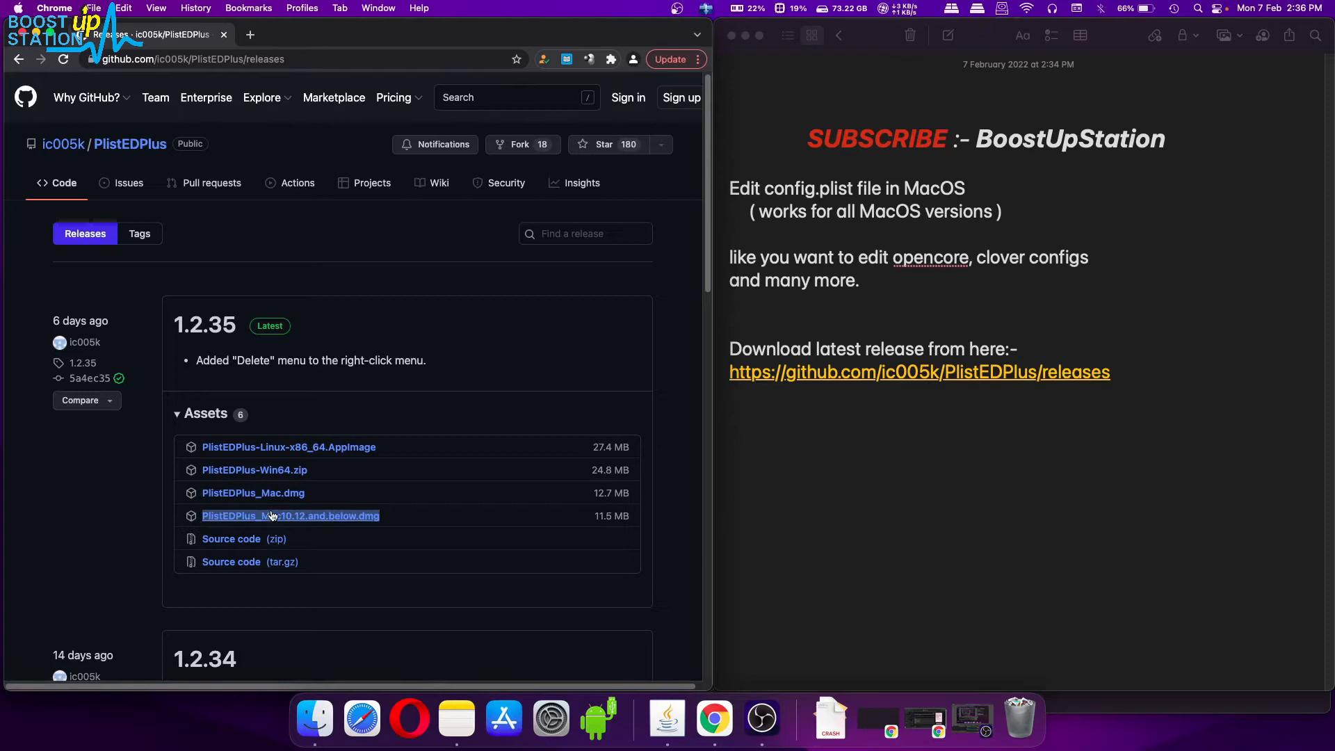
{"action": "left_click", "coordinate": [290, 515]}
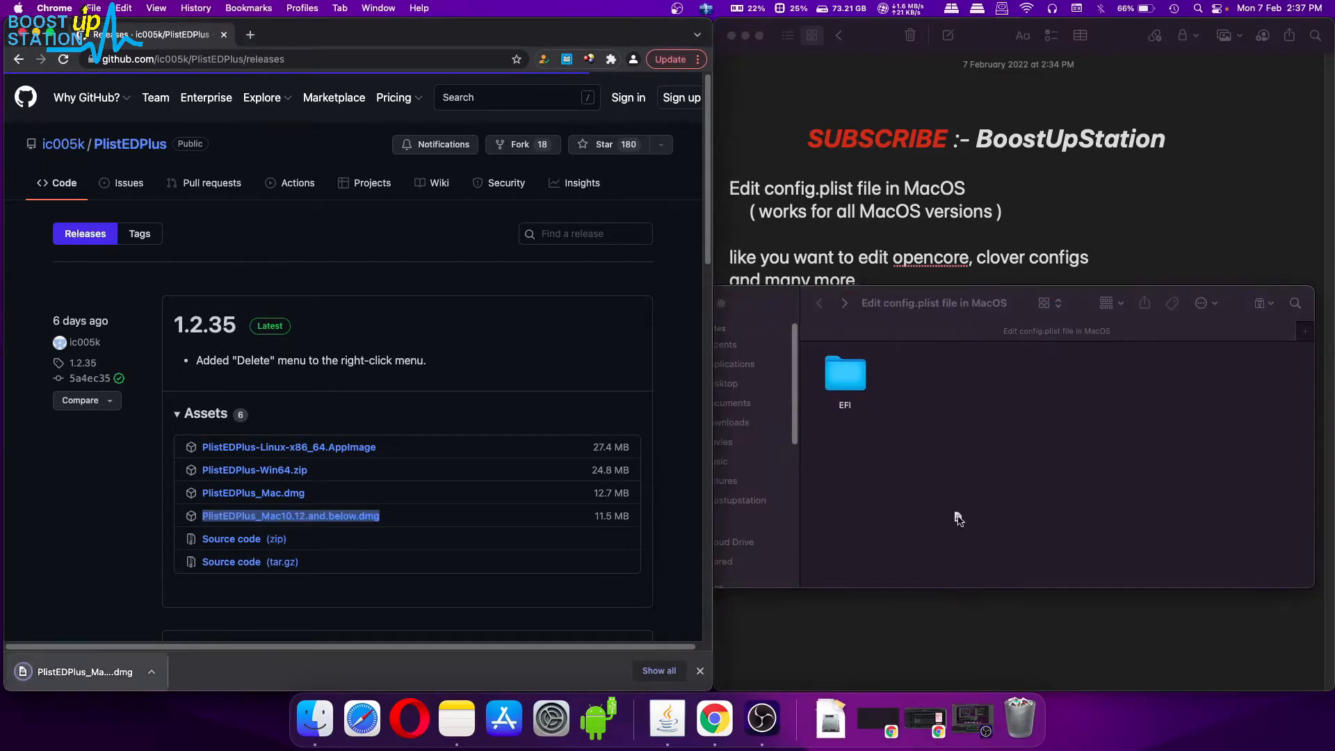
Place PlistEDPlus.app in the Finder folder beside EFI and select it.
{"action": "left_click", "coordinate": [928, 378]}
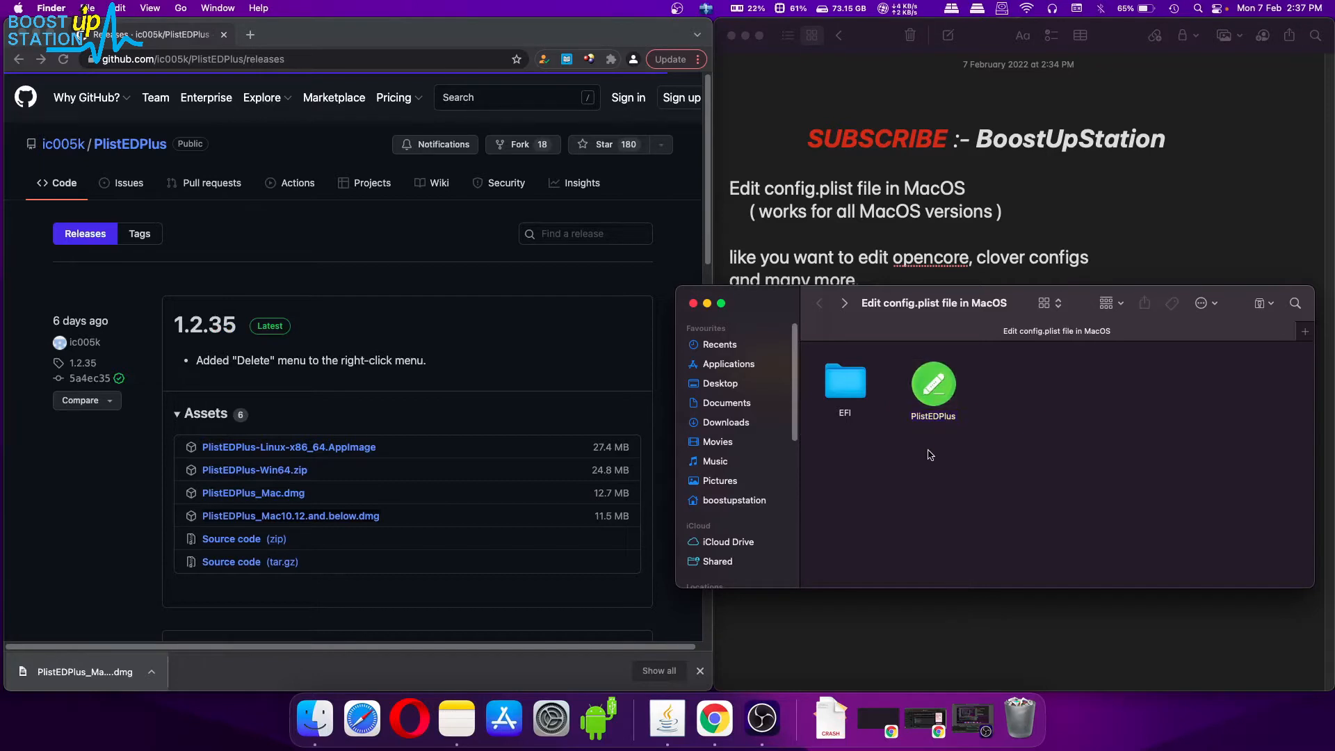
{"action": "left_click", "coordinate": [932, 384]}
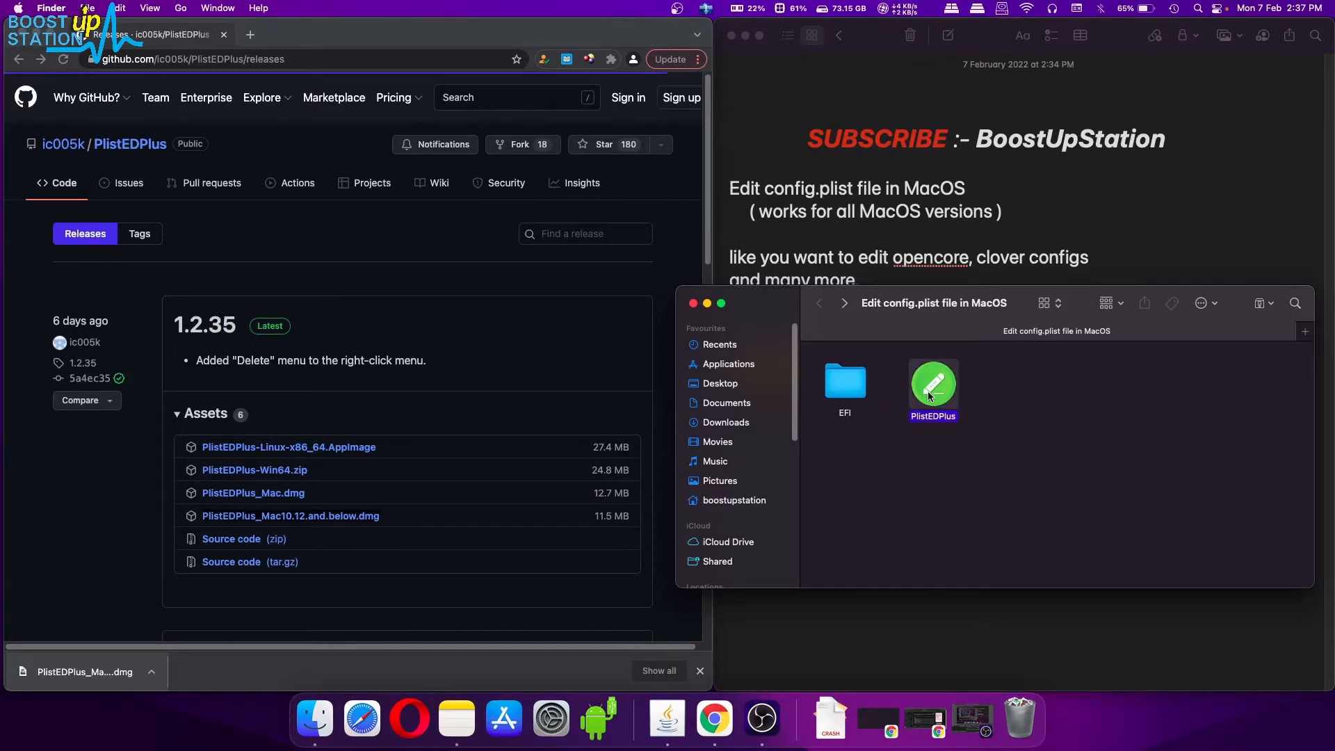
{"action": "double_click", "coordinate": [933, 381]}
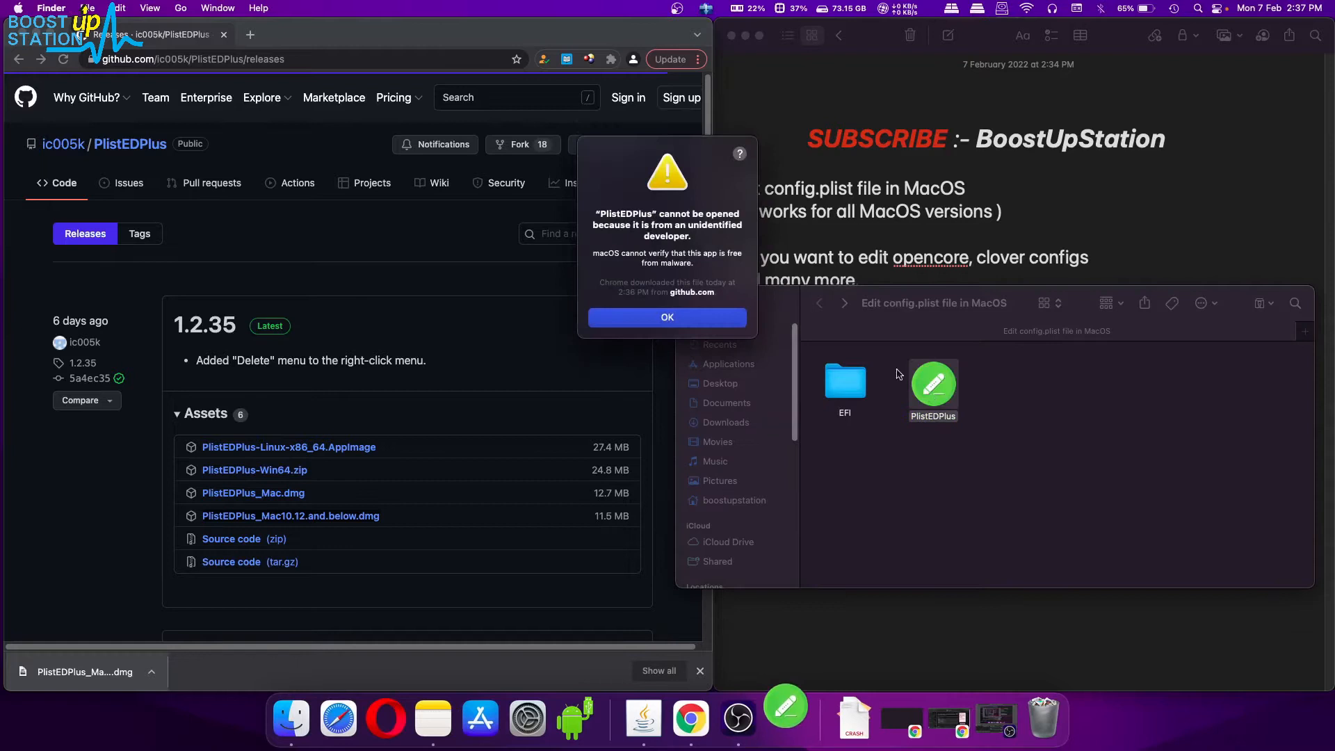
{"action": "mouse_move", "coordinate": [676, 245]}
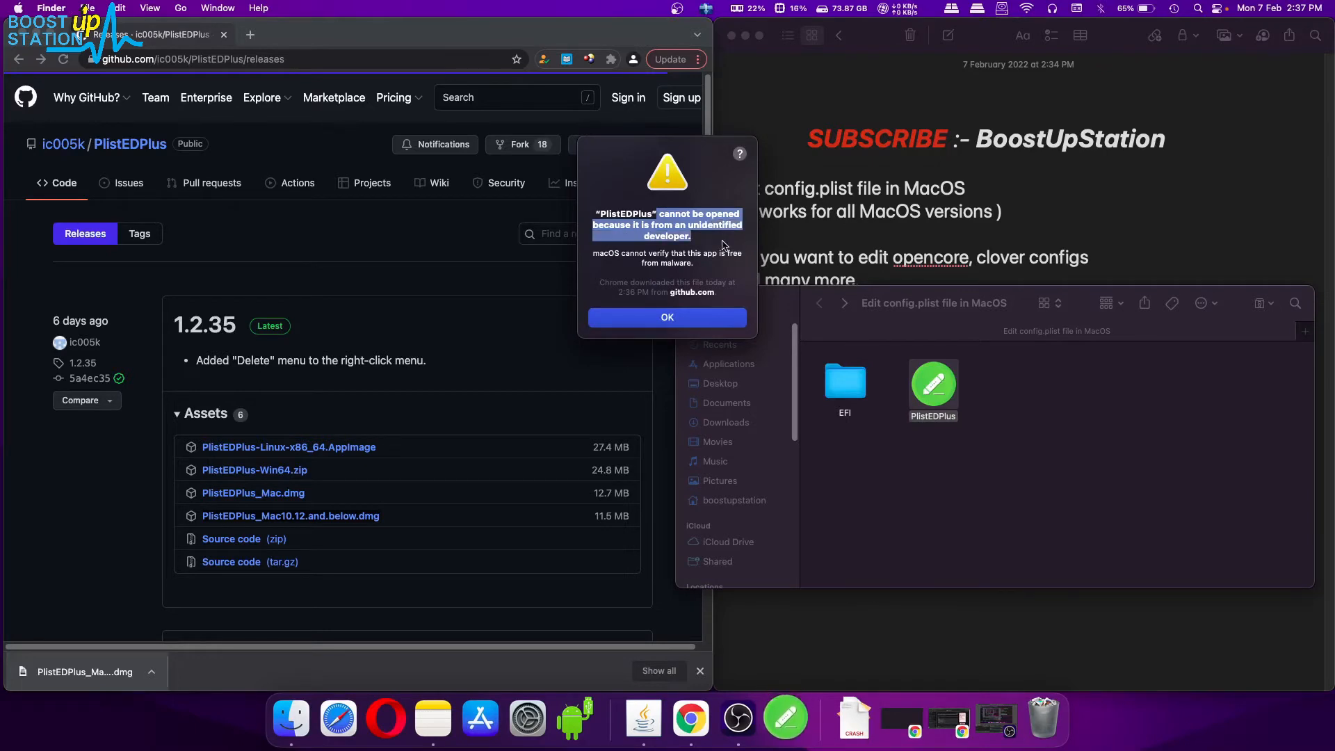
{"action": "left_click", "coordinate": [668, 317]}
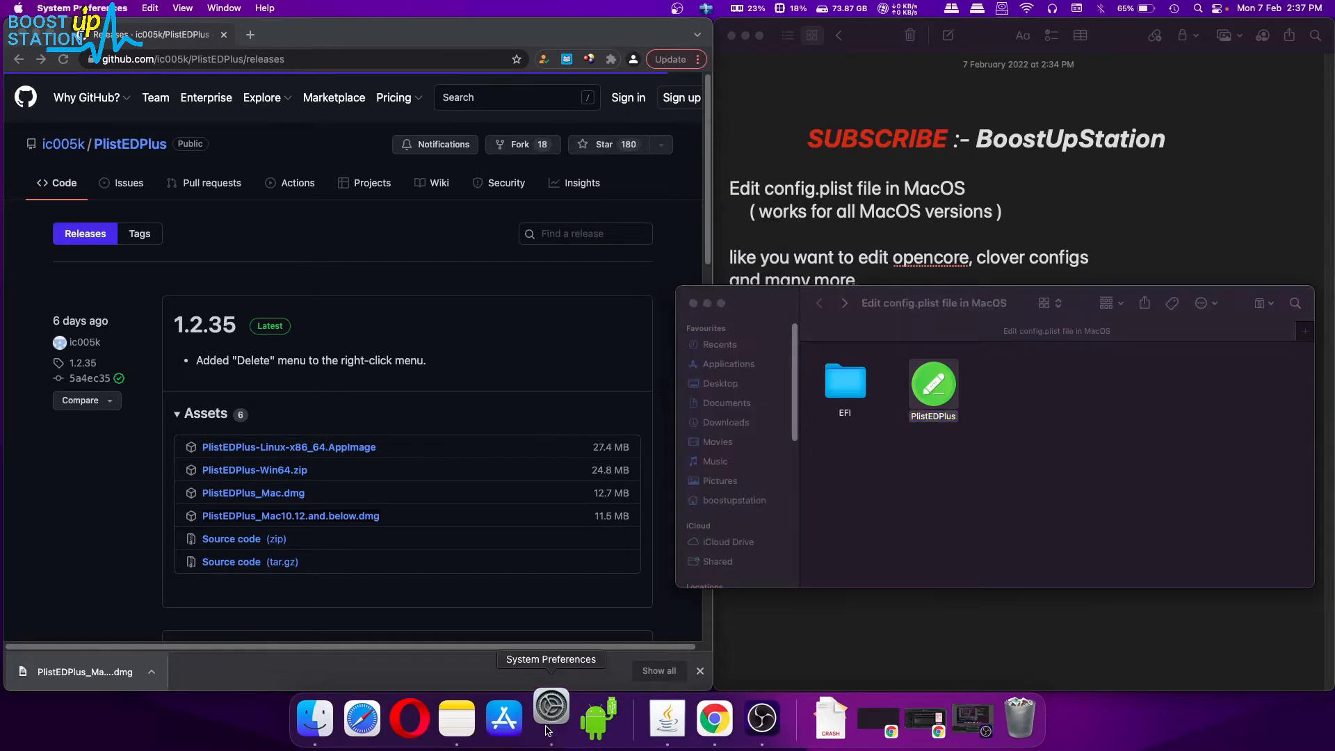
In Security & Privacy, choose Open Anyway so the blocked PlistEDPlus app launches.
{"action": "left_click", "coordinate": [551, 718]}
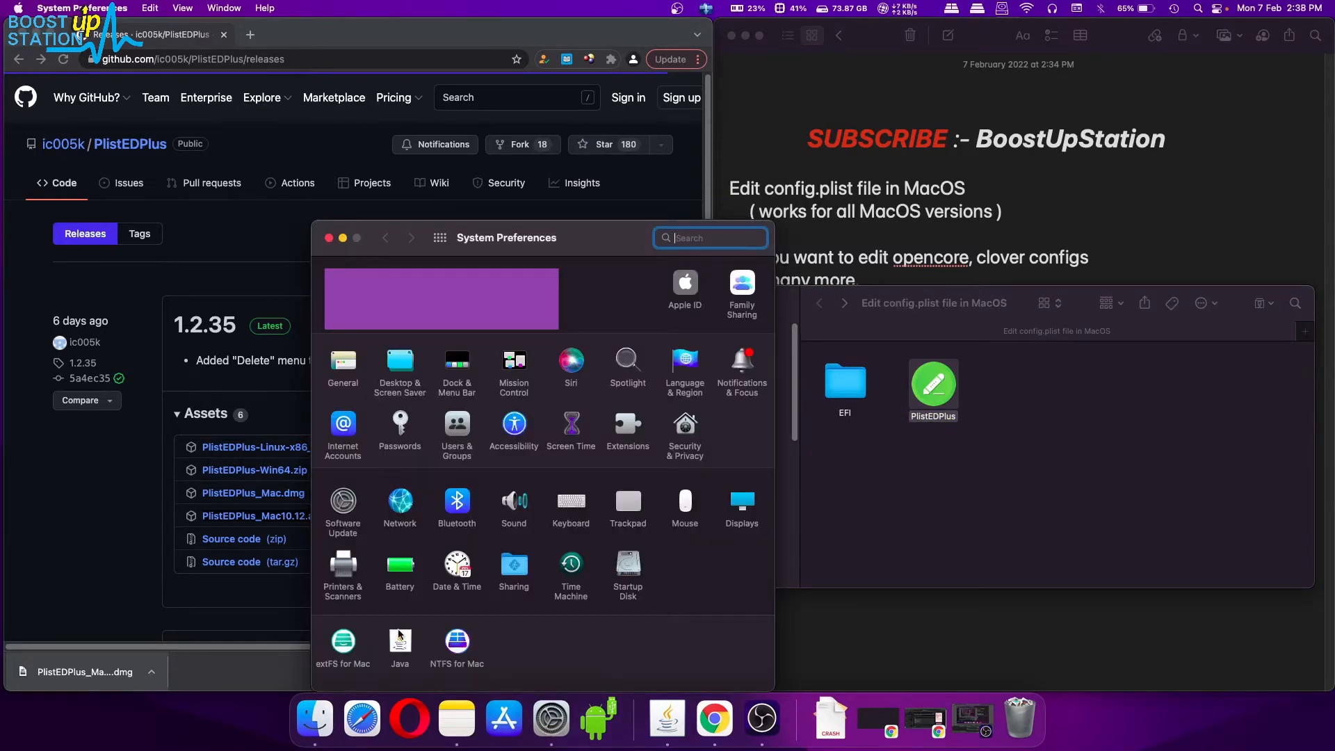
{"action": "left_click", "coordinate": [684, 430]}
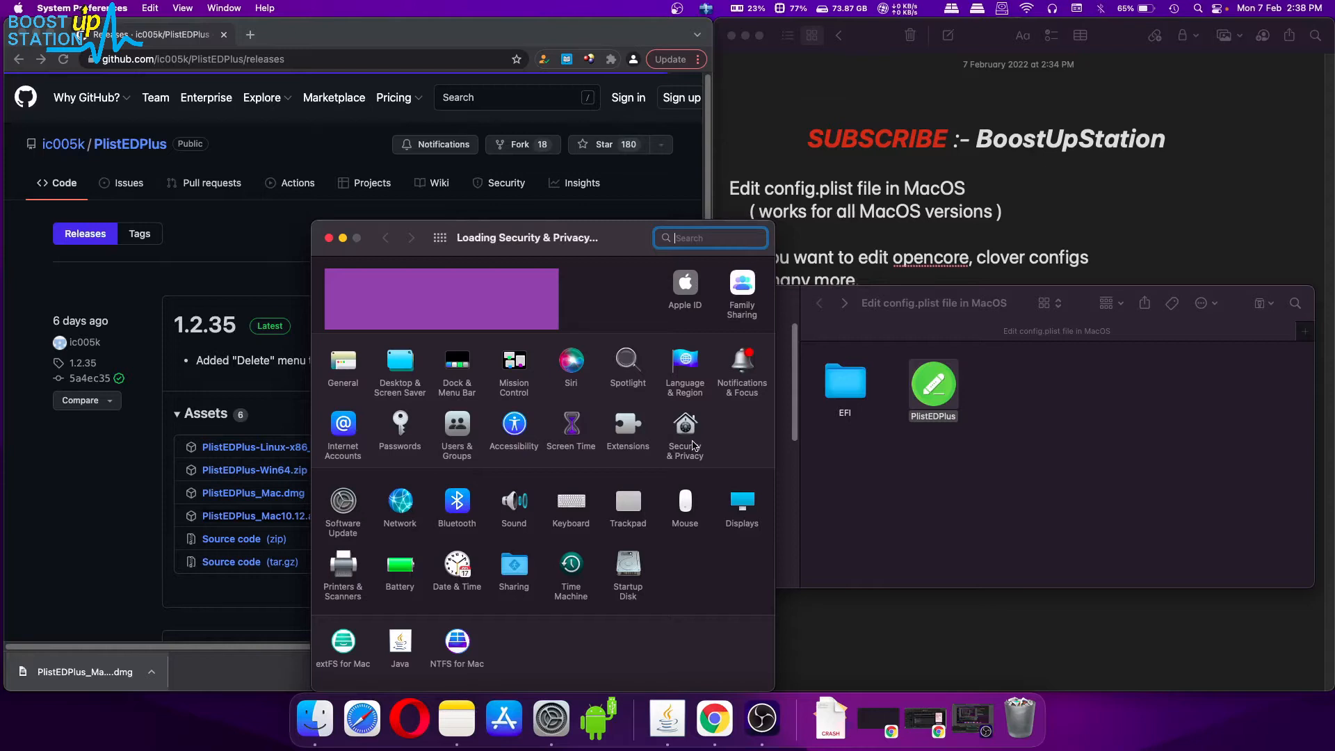
{"action": "left_click", "coordinate": [685, 429]}
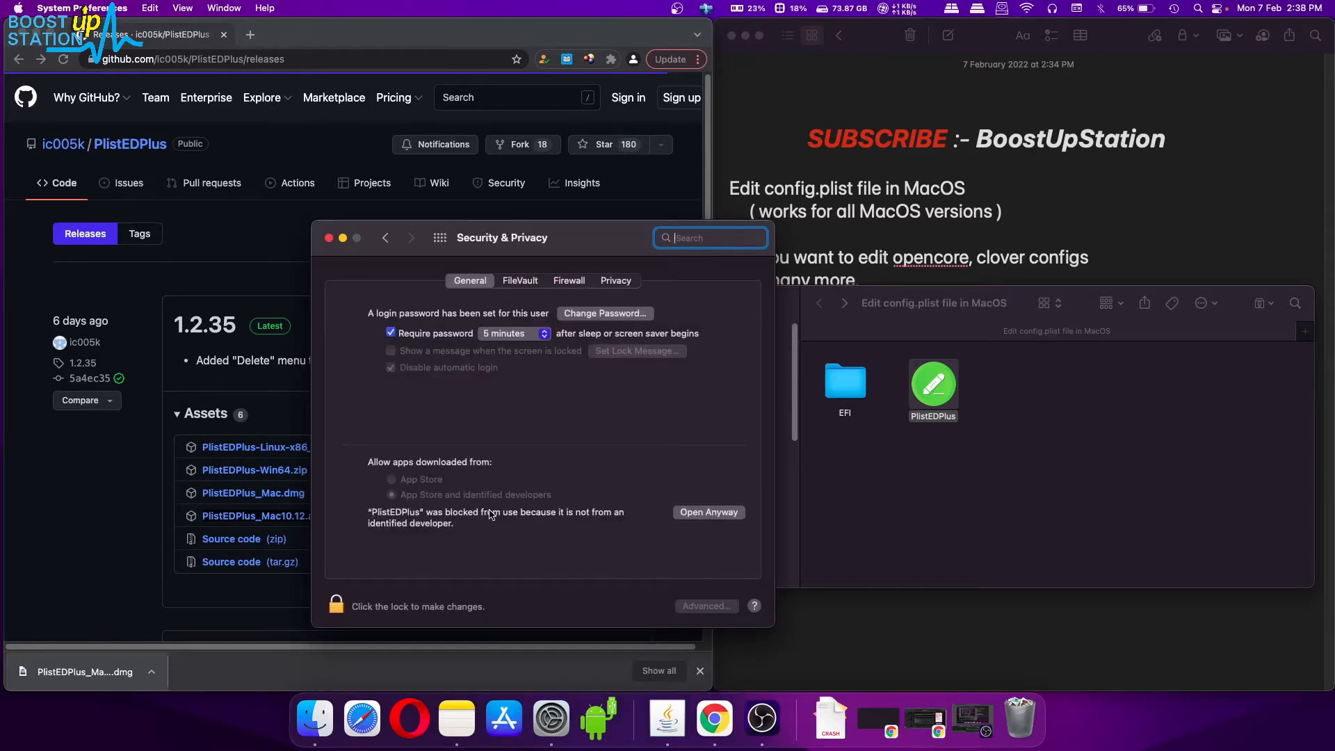
{"action": "left_click", "coordinate": [708, 512]}
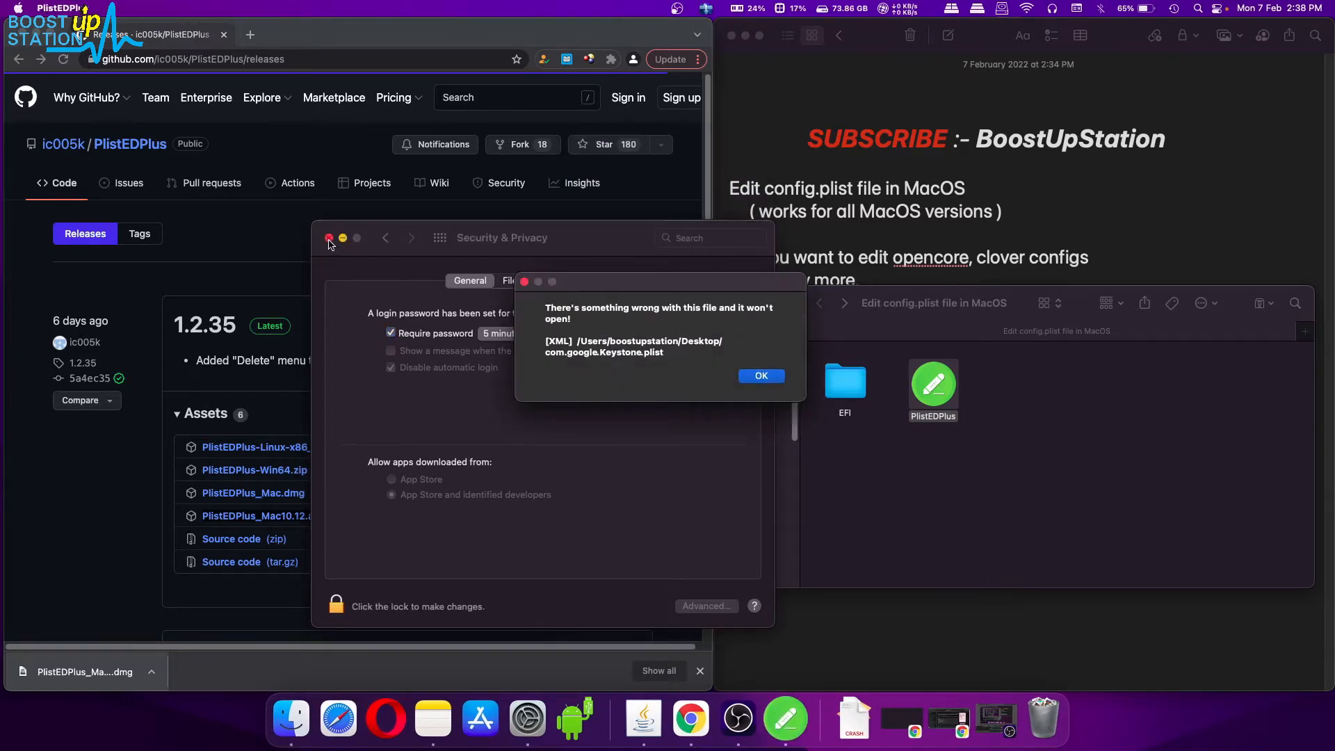
Close the Security & Privacy window and dismiss PlistEDPlus's Keystone plist error.
{"action": "left_click", "coordinate": [330, 238]}
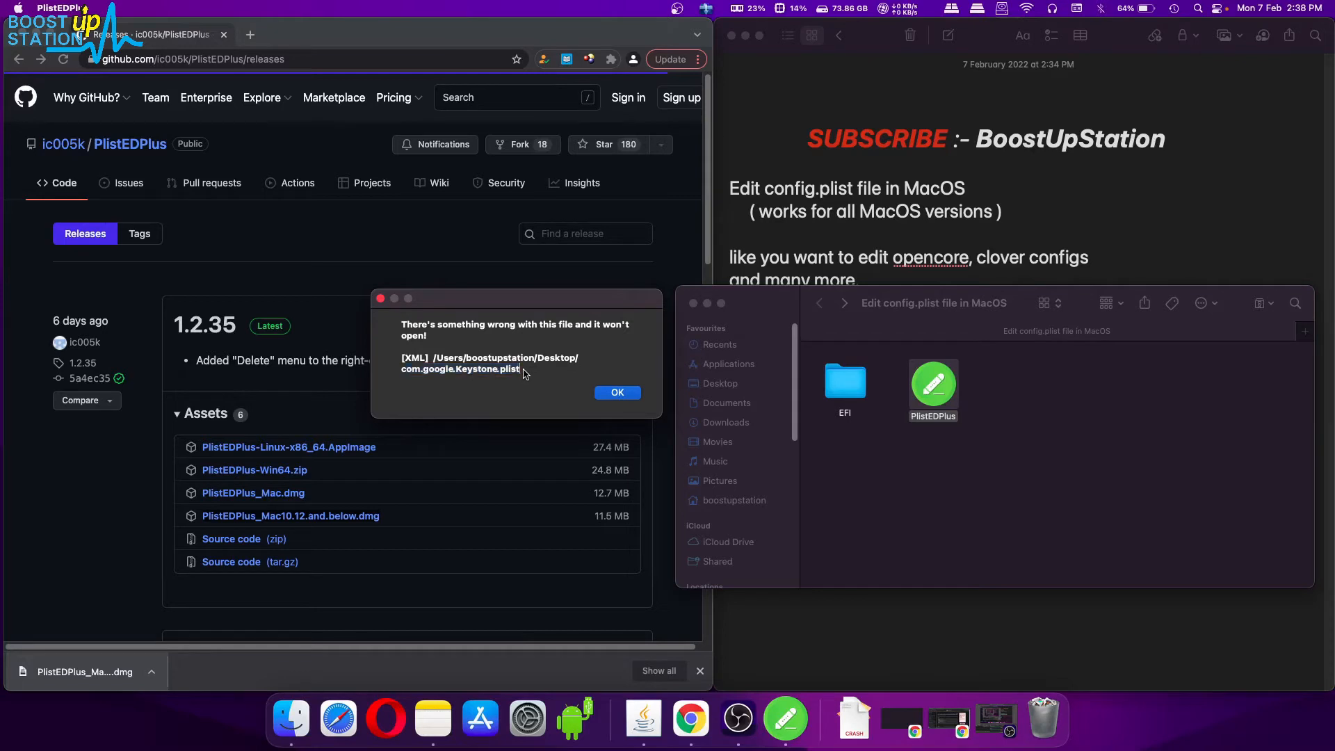
{"action": "mouse_move", "coordinate": [412, 377]}
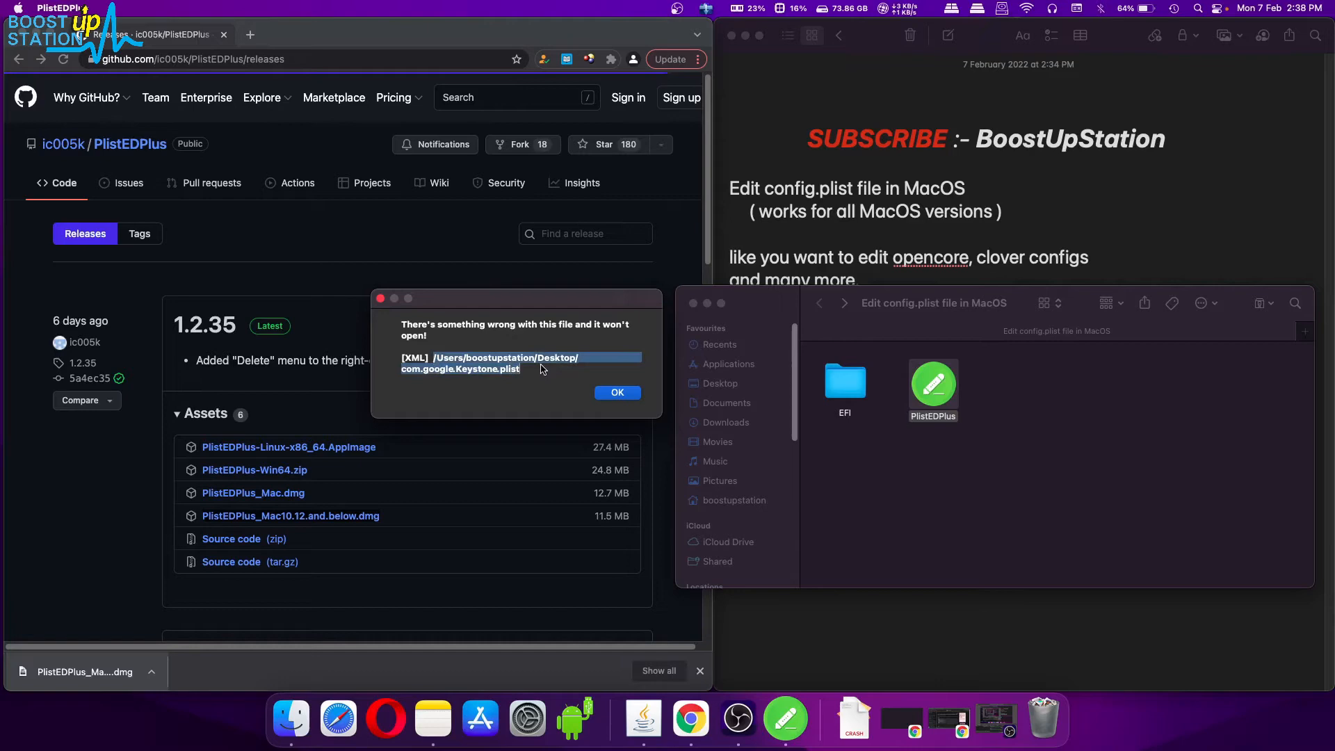
{"action": "mouse_move", "coordinate": [609, 379]}
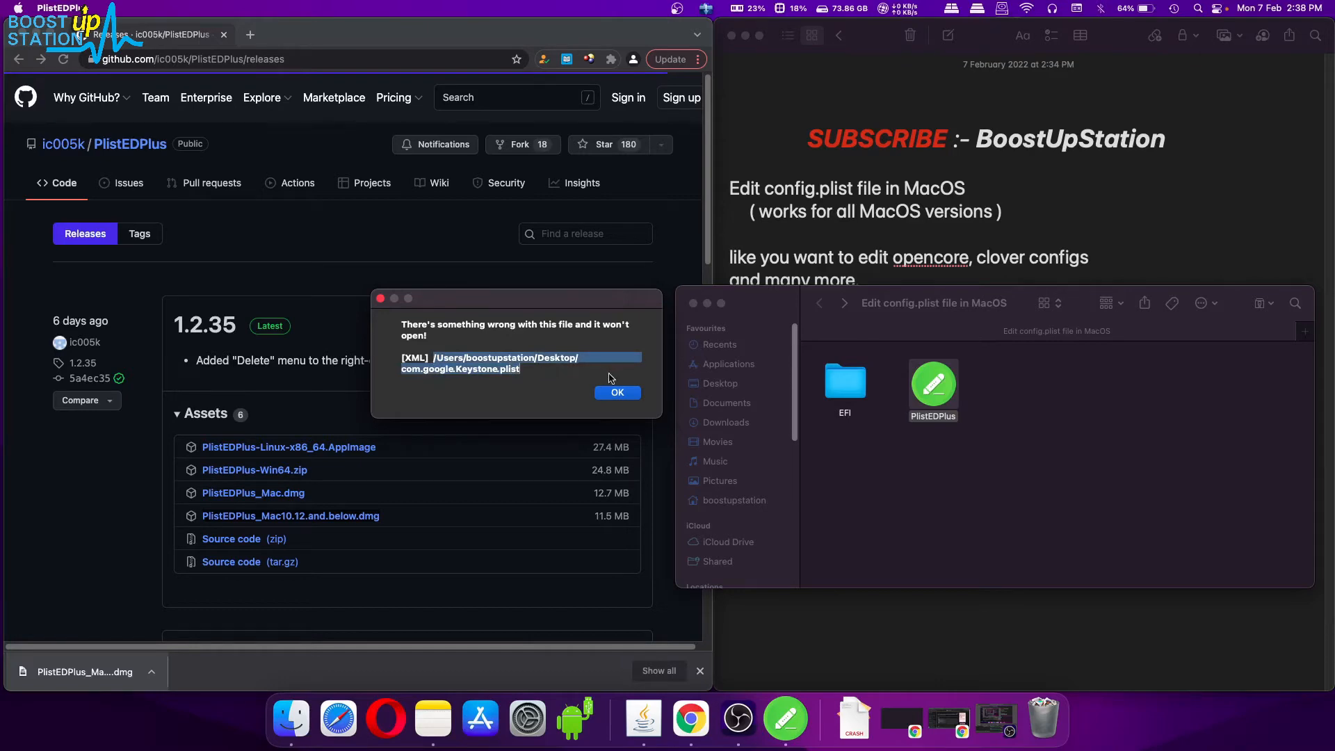
{"action": "left_click", "coordinate": [617, 392]}
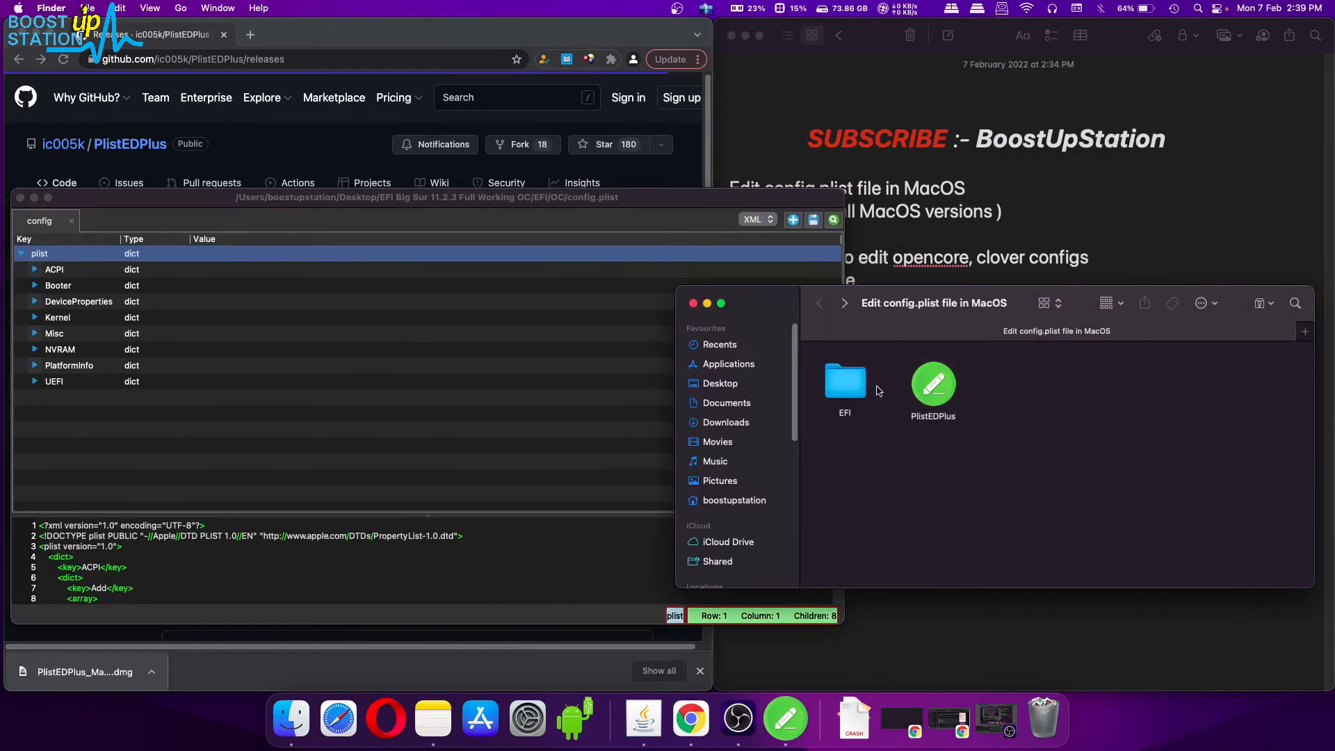
Open EFI/OC/config.plist in PlistEDPlus and move the editor window right.
{"action": "double_click", "coordinate": [845, 379]}
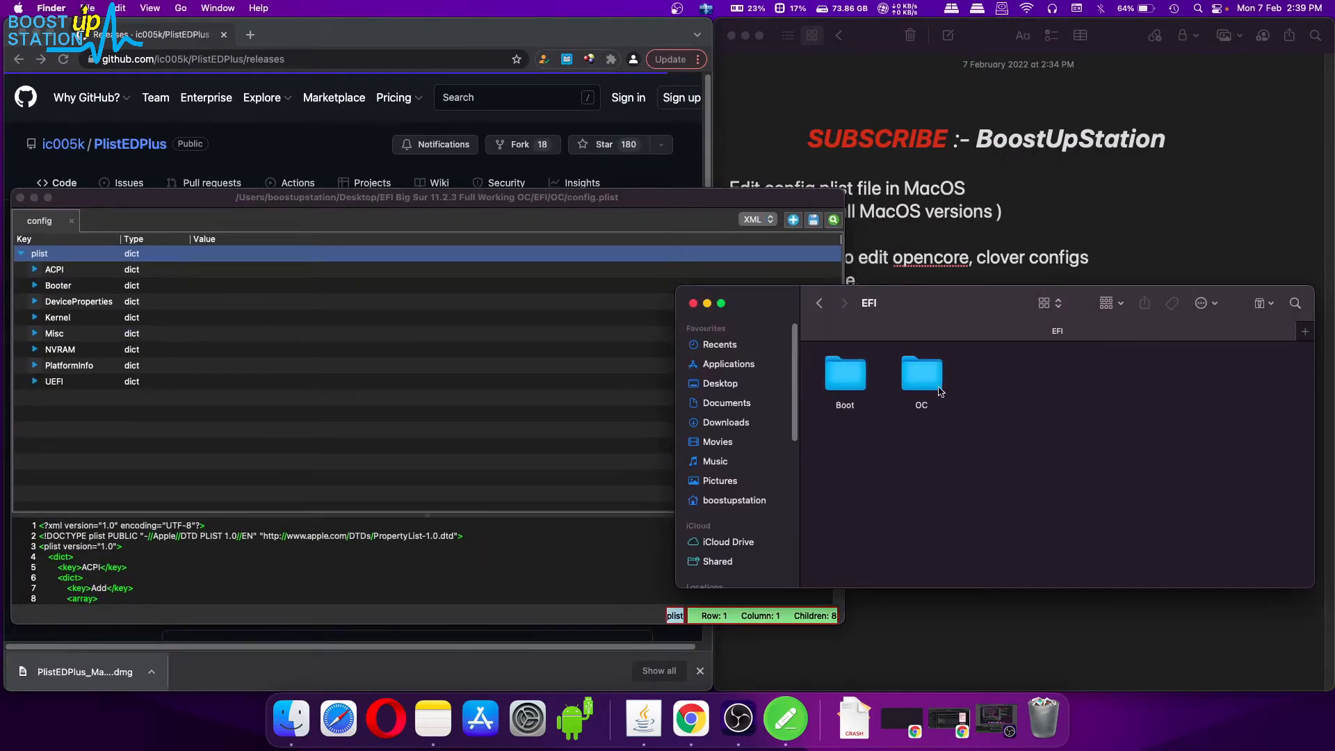
{"action": "double_click", "coordinate": [921, 373]}
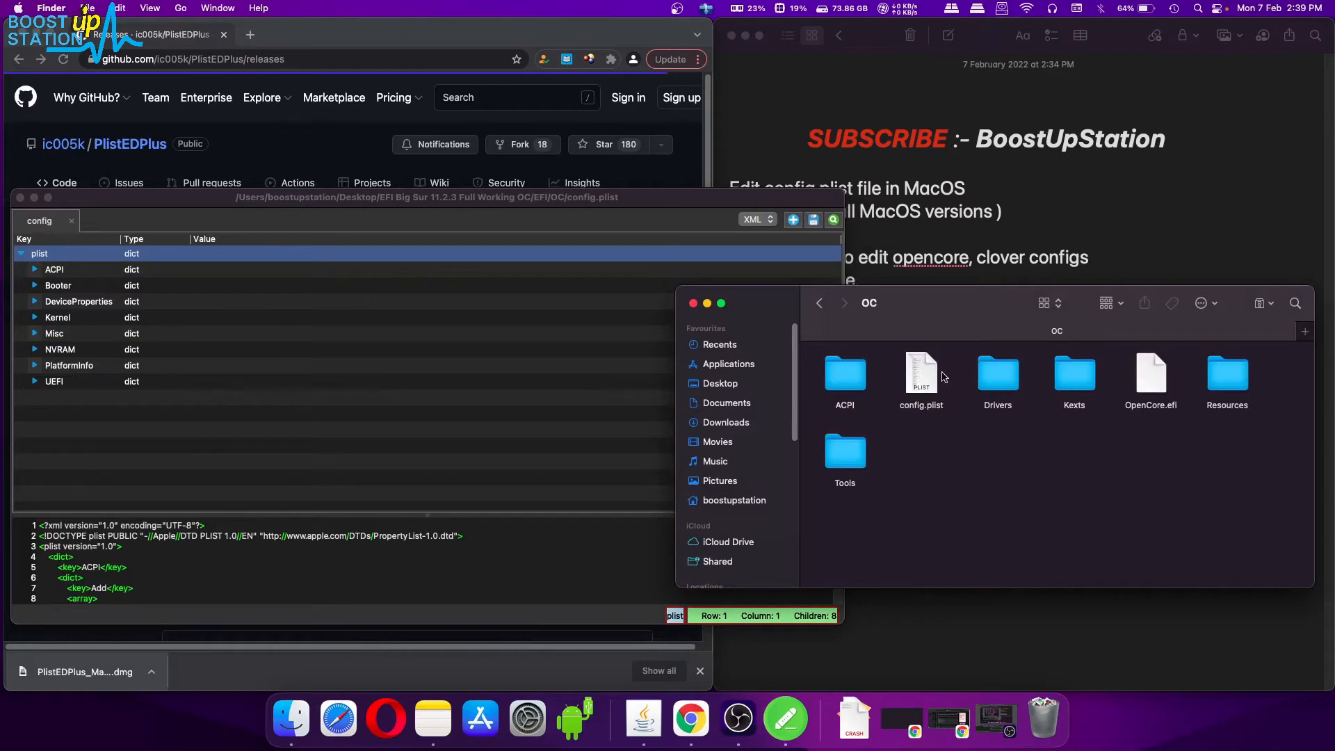
{"action": "left_click", "coordinate": [921, 374]}
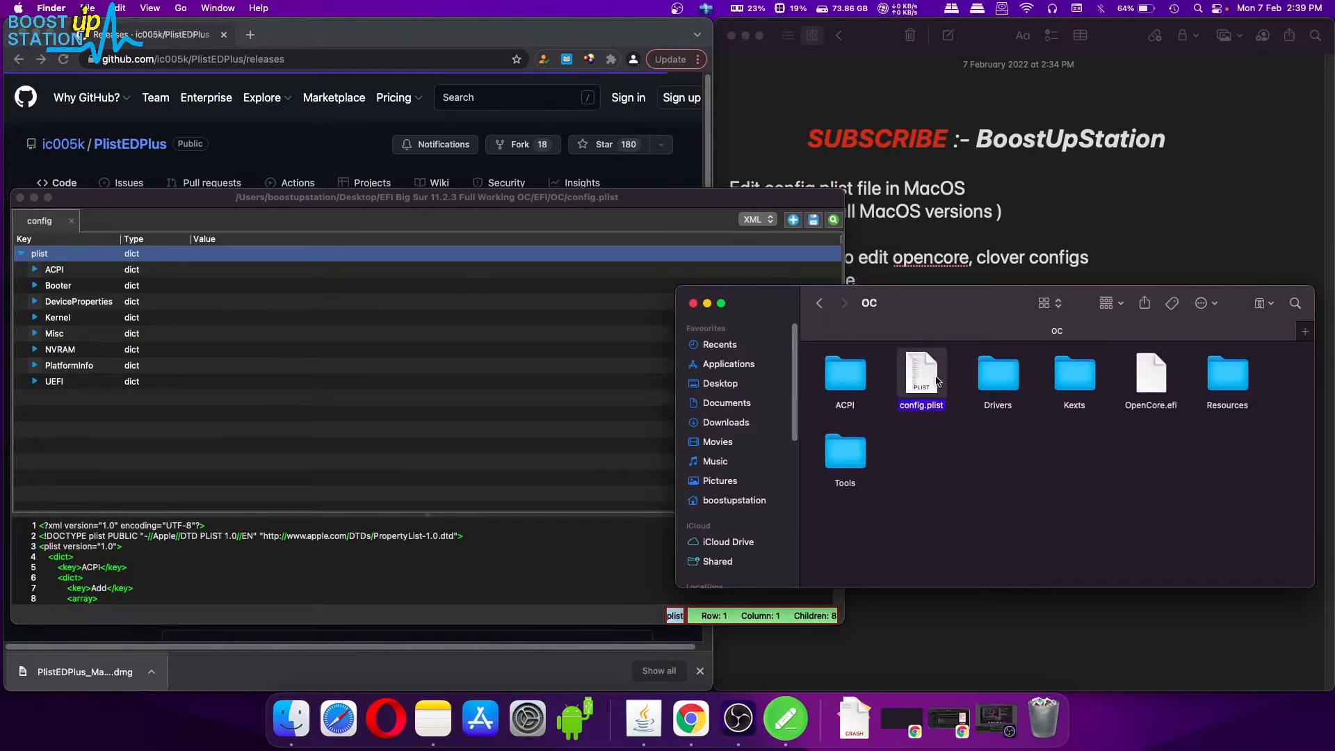
{"action": "mouse_move", "coordinate": [915, 378]}
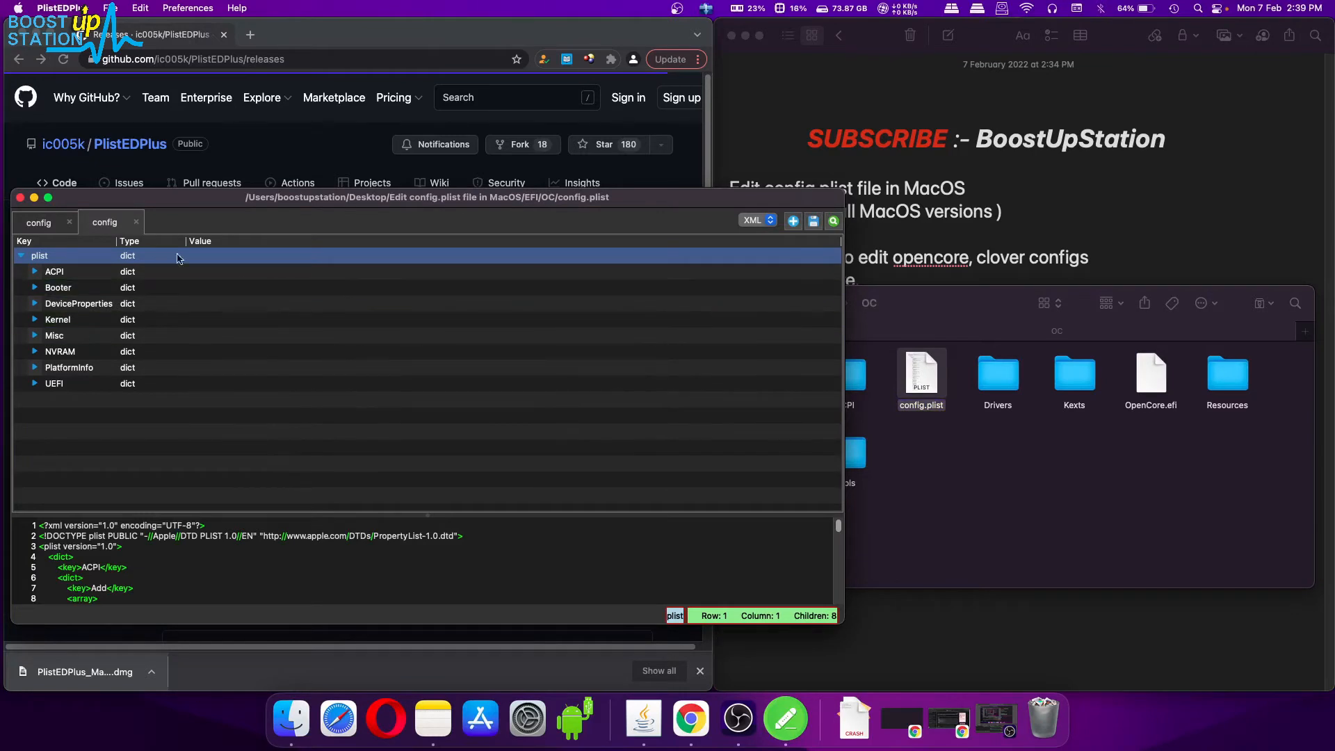
{"action": "mouse_move", "coordinate": [105, 222]}
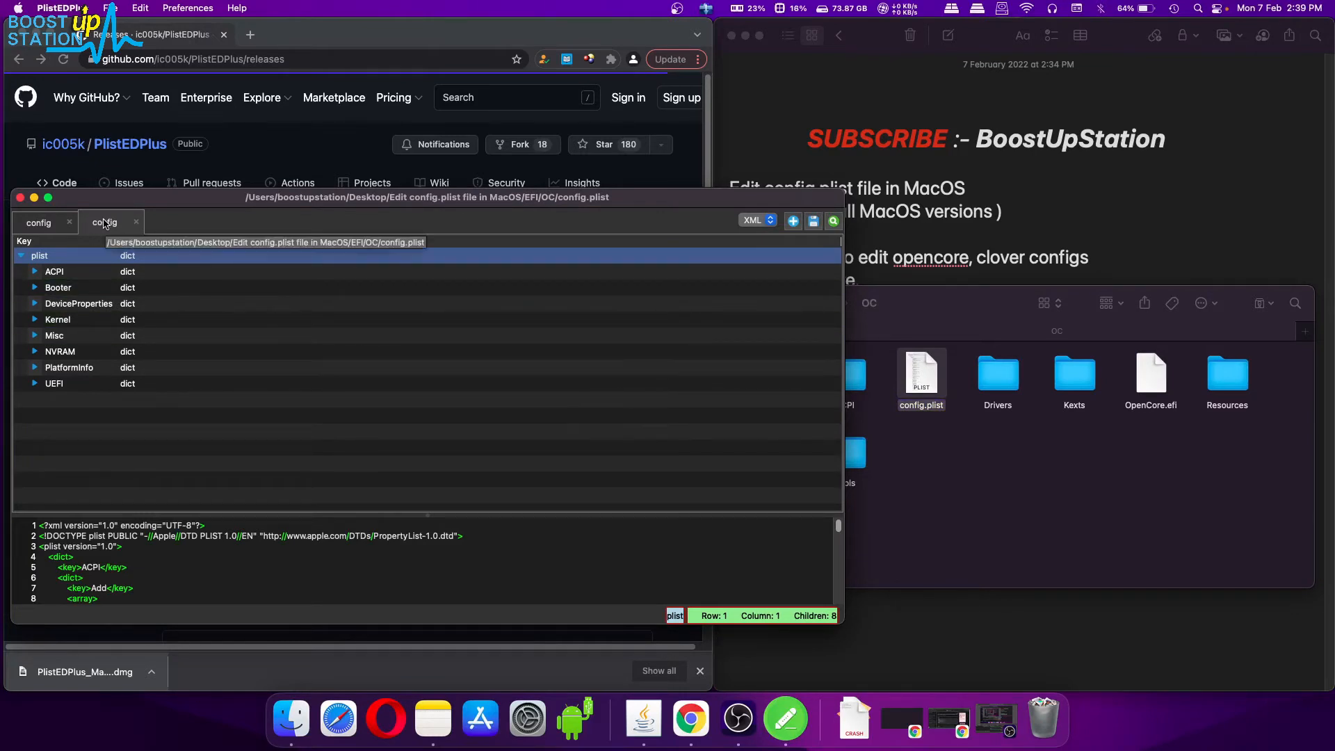
{"action": "left_click_drag", "start_coordinate": [426, 196], "coordinate": [509, 203]}
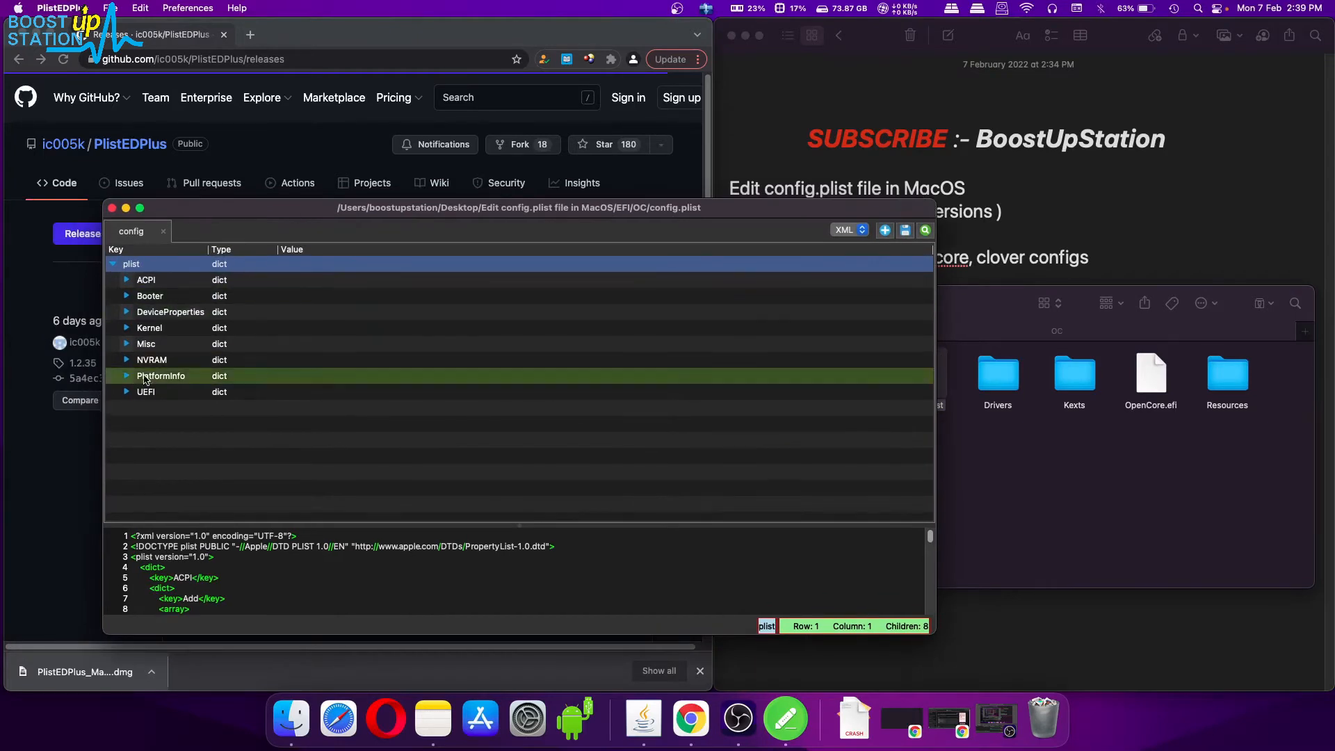
Under UEFI Input, set KeyForgetThreshold to 10 and TimerResolution to 599389.
{"action": "left_click", "coordinate": [127, 391]}
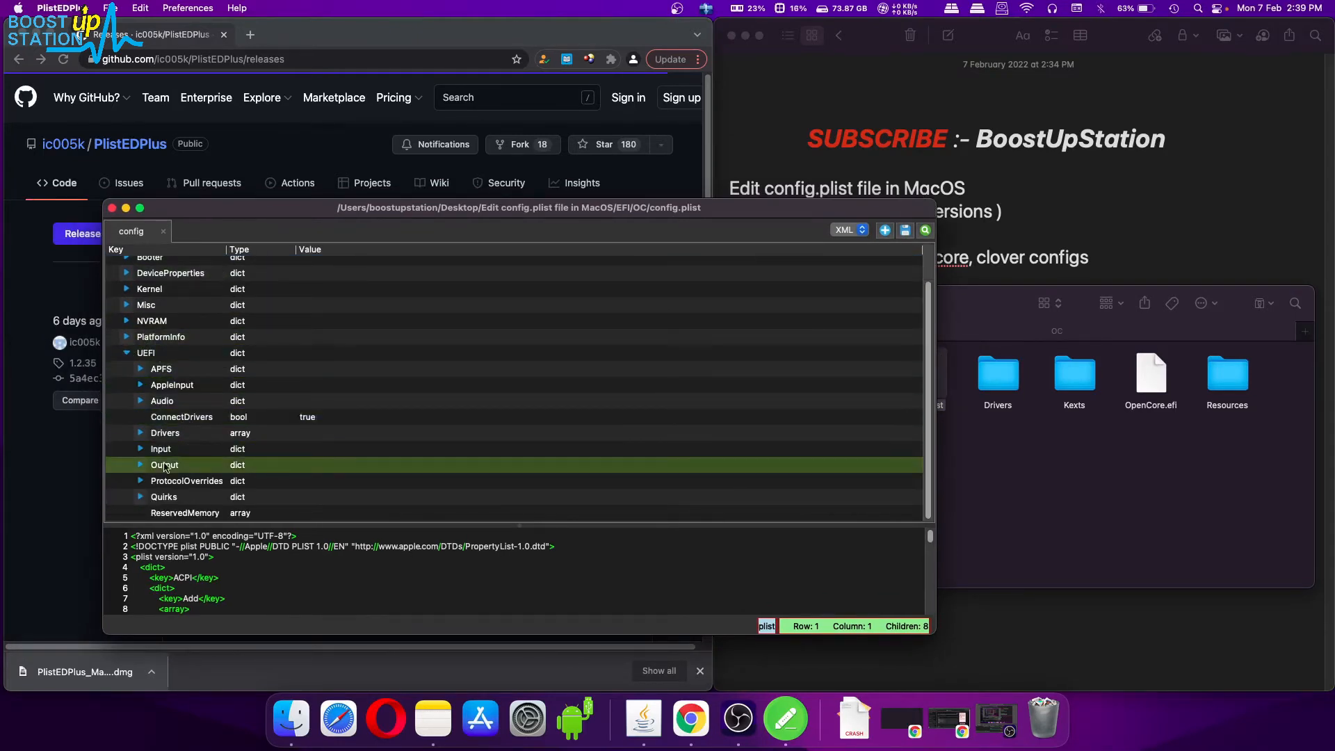
{"action": "left_click", "coordinate": [140, 449]}
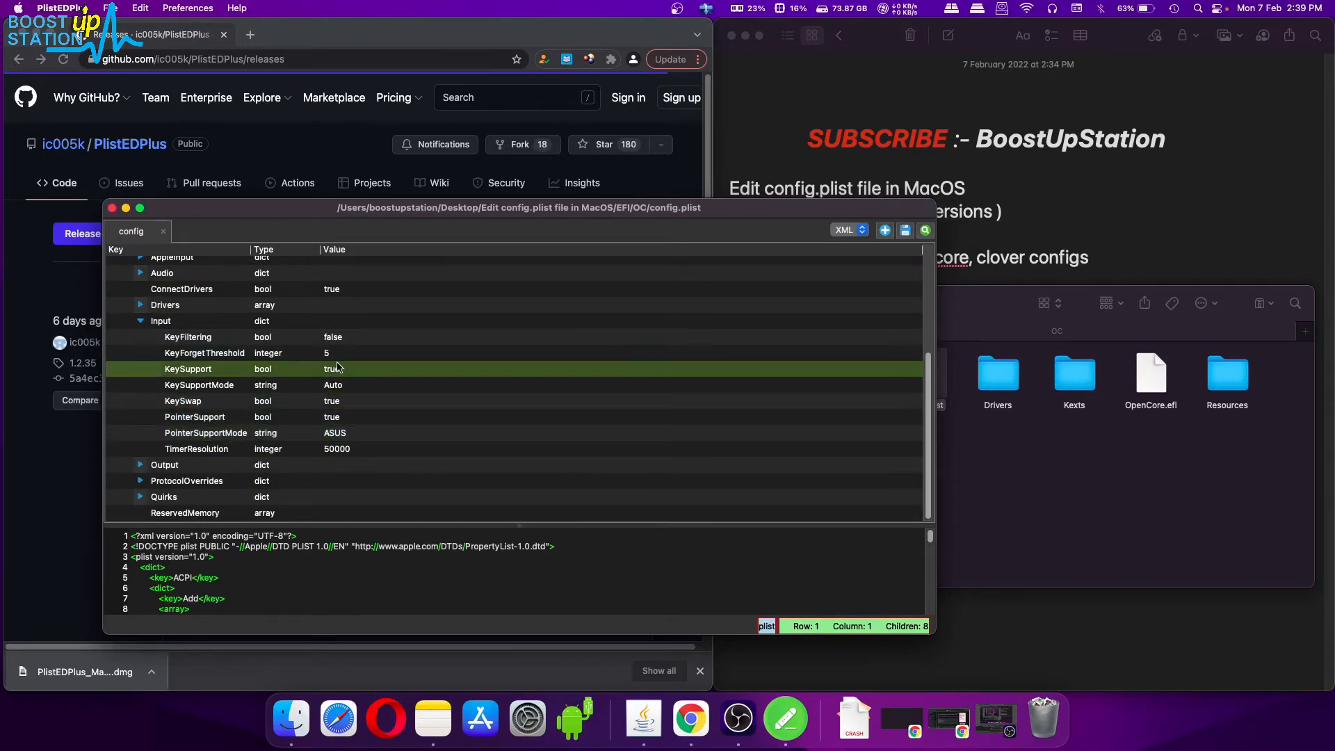
{"action": "left_click", "coordinate": [332, 351]}
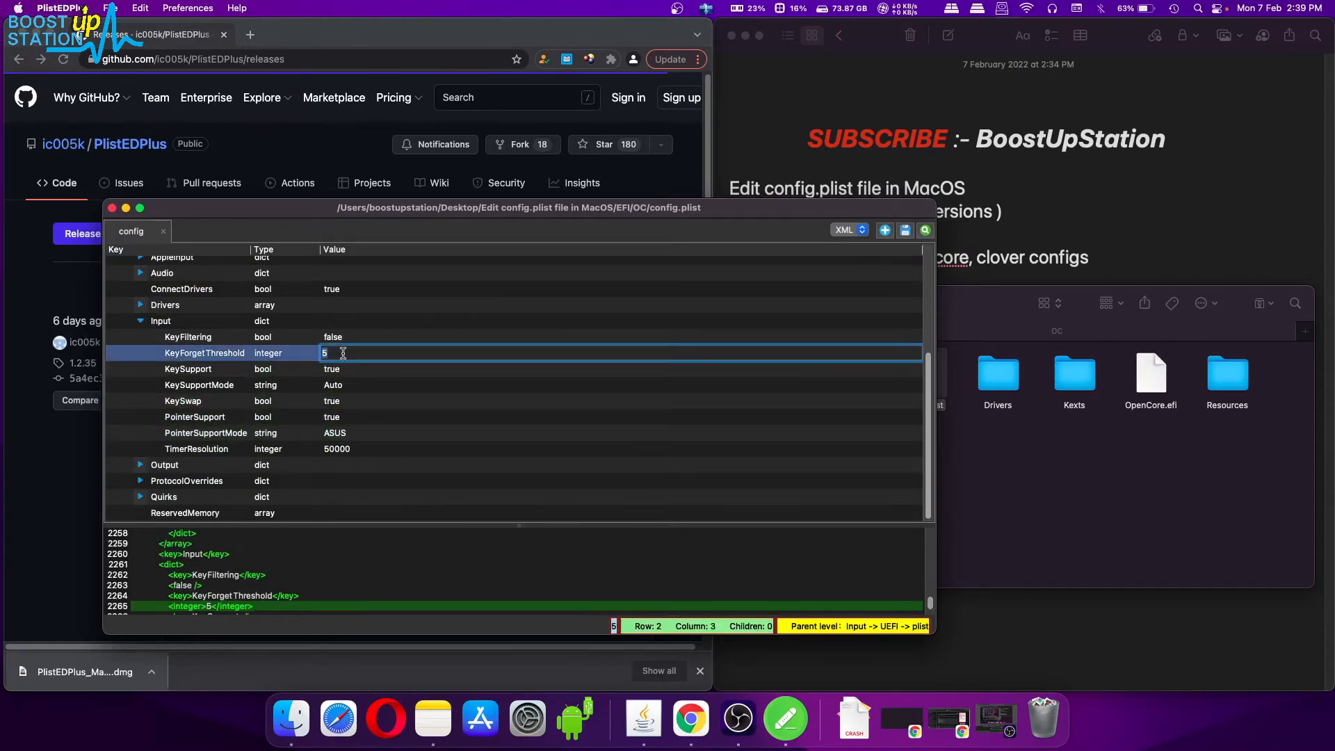
{"action": "type", "text": "10"}
{"action": "left_click", "coordinate": [620, 448]}
{"action": "type", "text": "599389"}
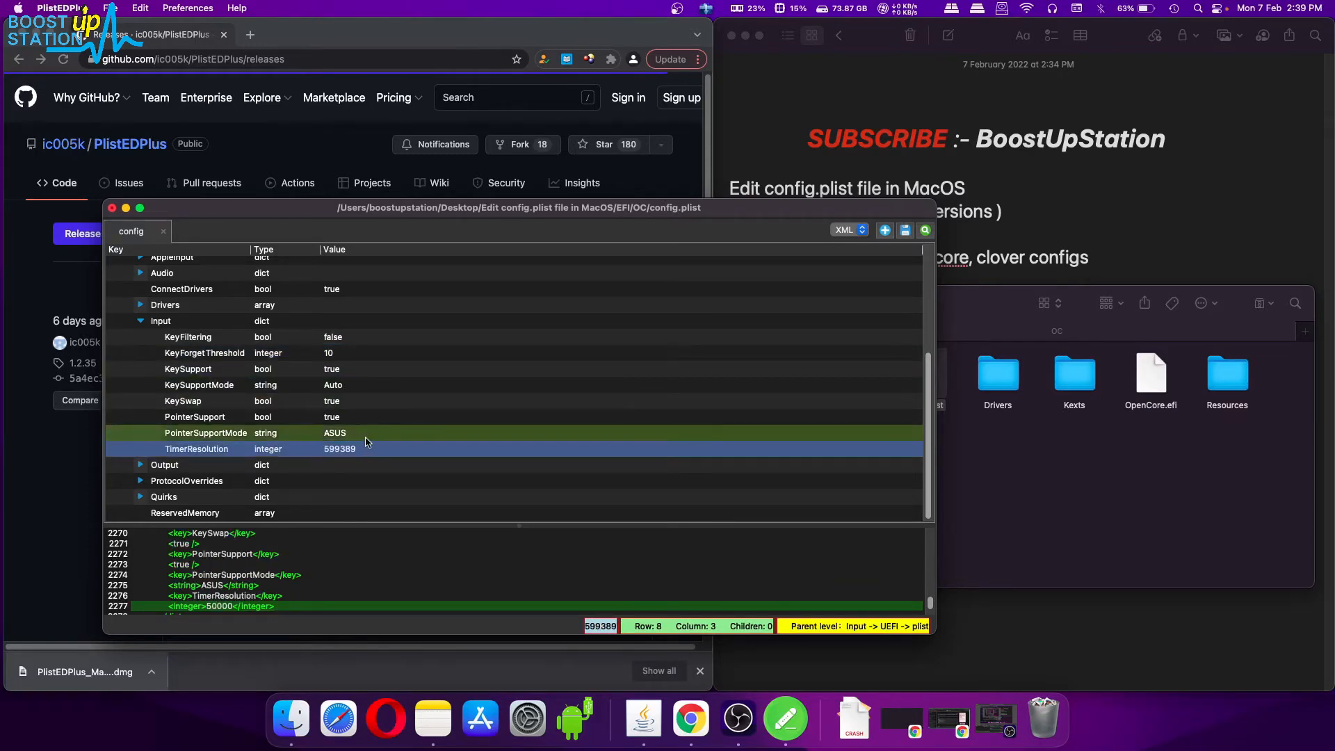
{"action": "scroll", "scroll_direction": "up", "scroll_amount": 3}
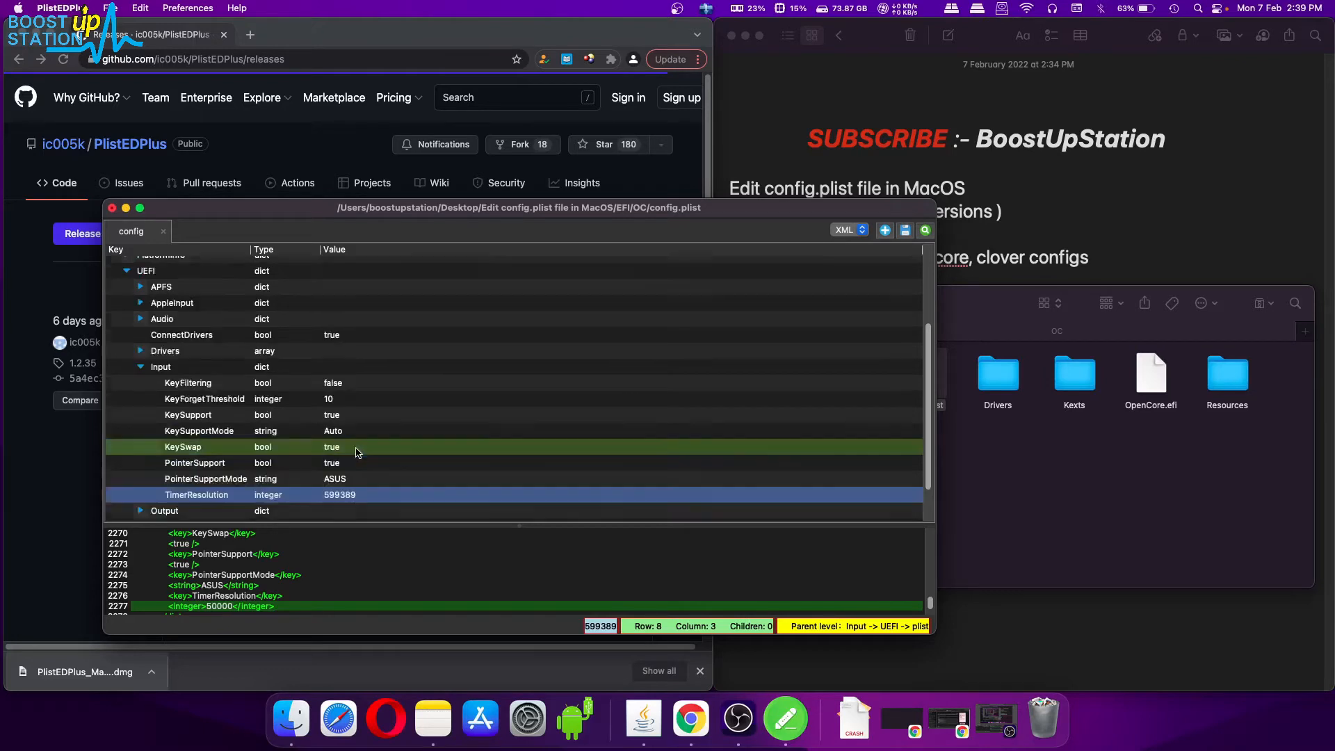
{"action": "scroll", "scroll_direction": "up", "scroll_amount": 3}
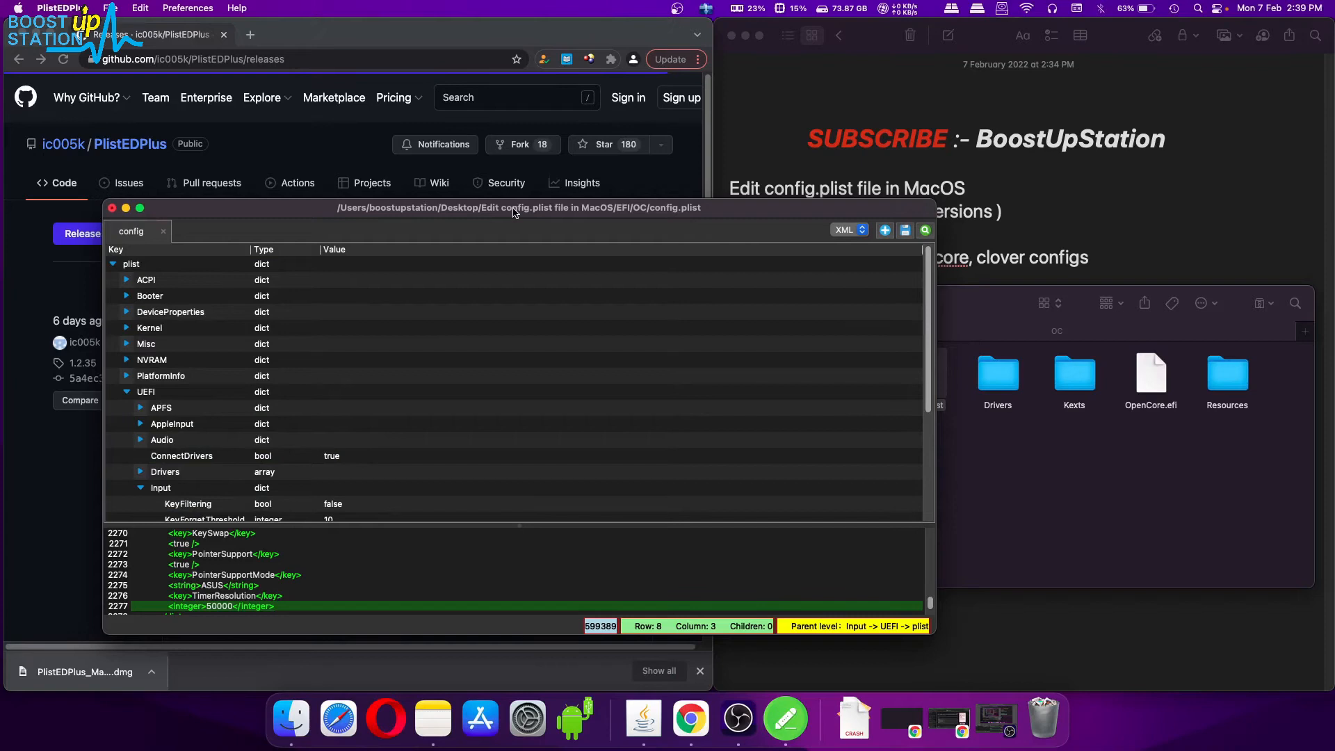
{"action": "mouse_move", "coordinate": [904, 231]}
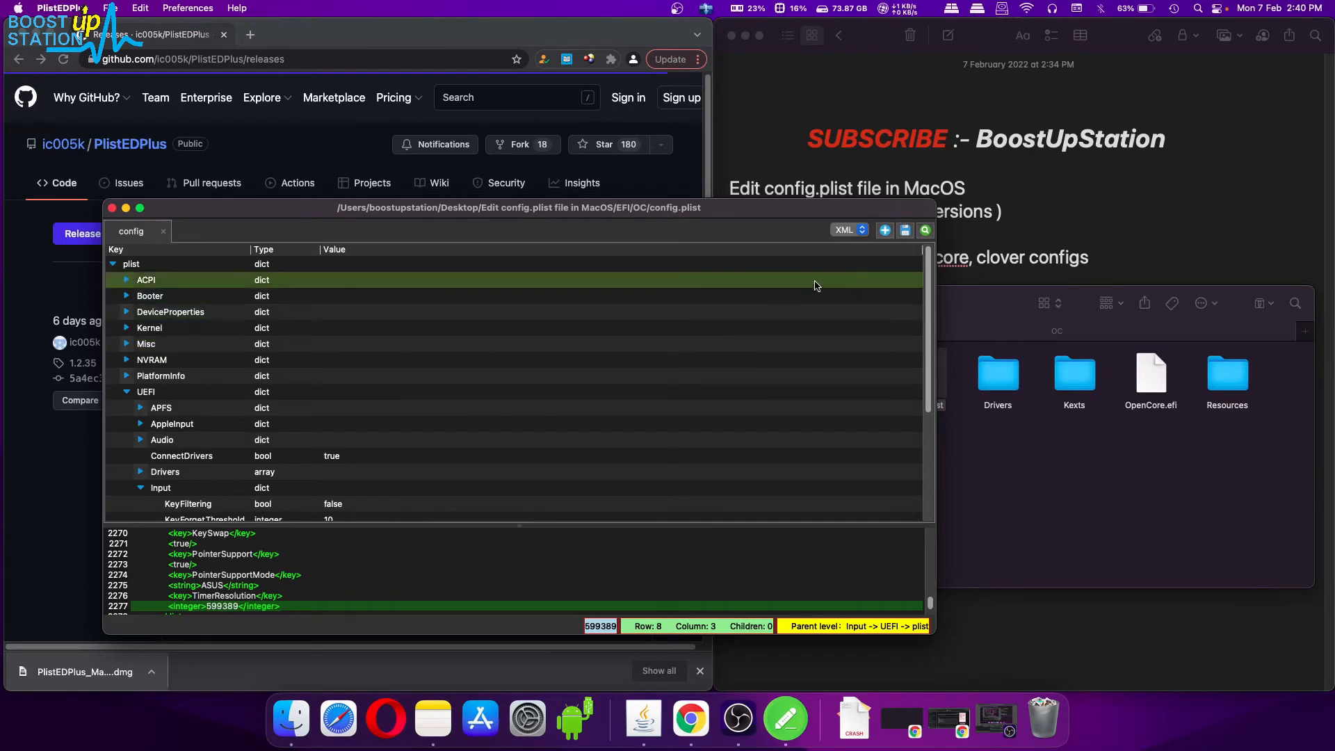
Search for 'ps2', review the VoodooPS2Controller and VoodooPS2Keyboard kext matches, then hide the find bar.
{"action": "key", "text": "cmd+f"}
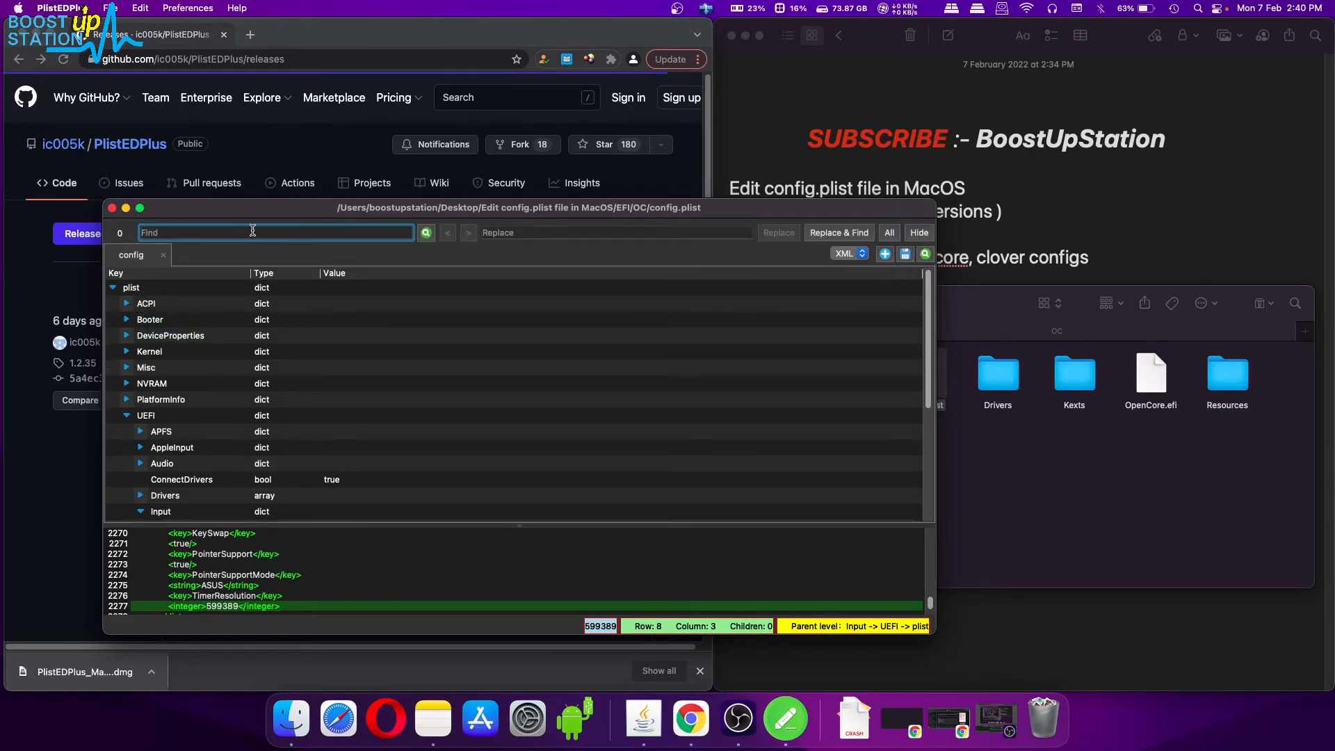
{"action": "type", "text": "ps2"}
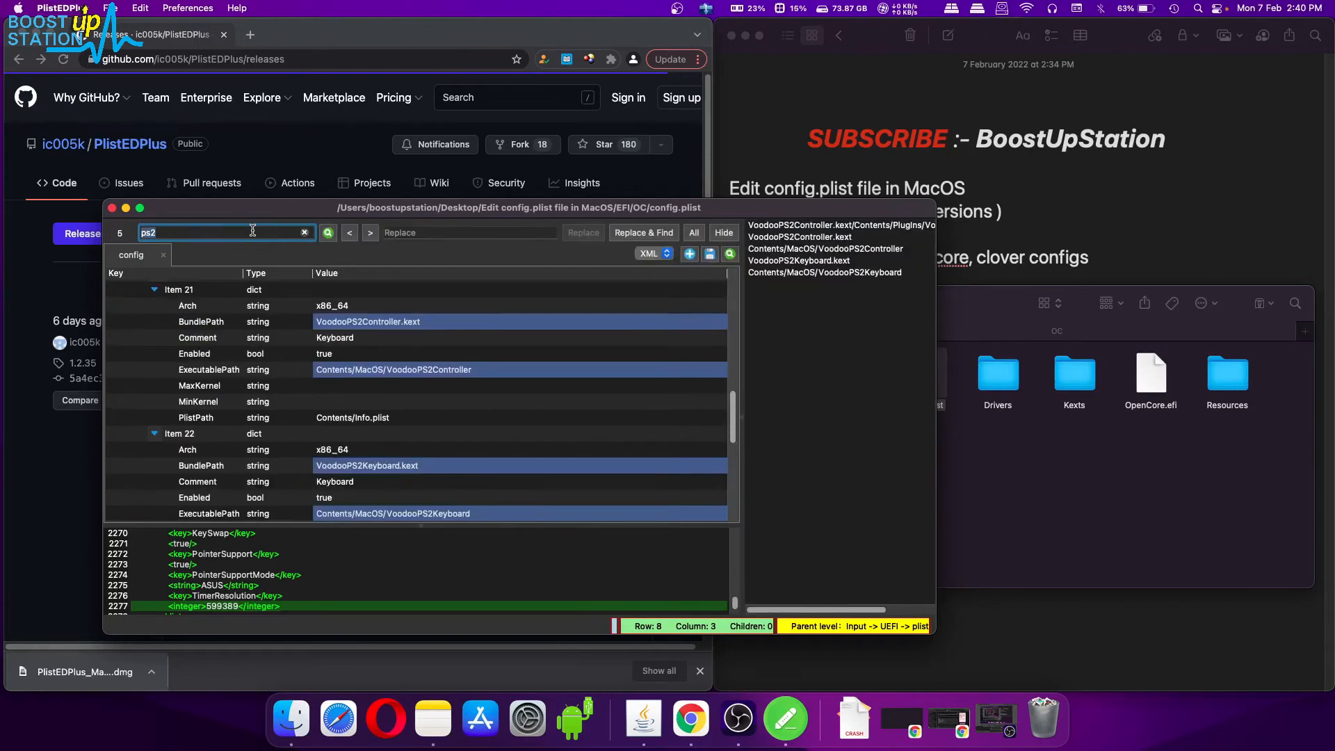
{"action": "mouse_move", "coordinate": [859, 273]}
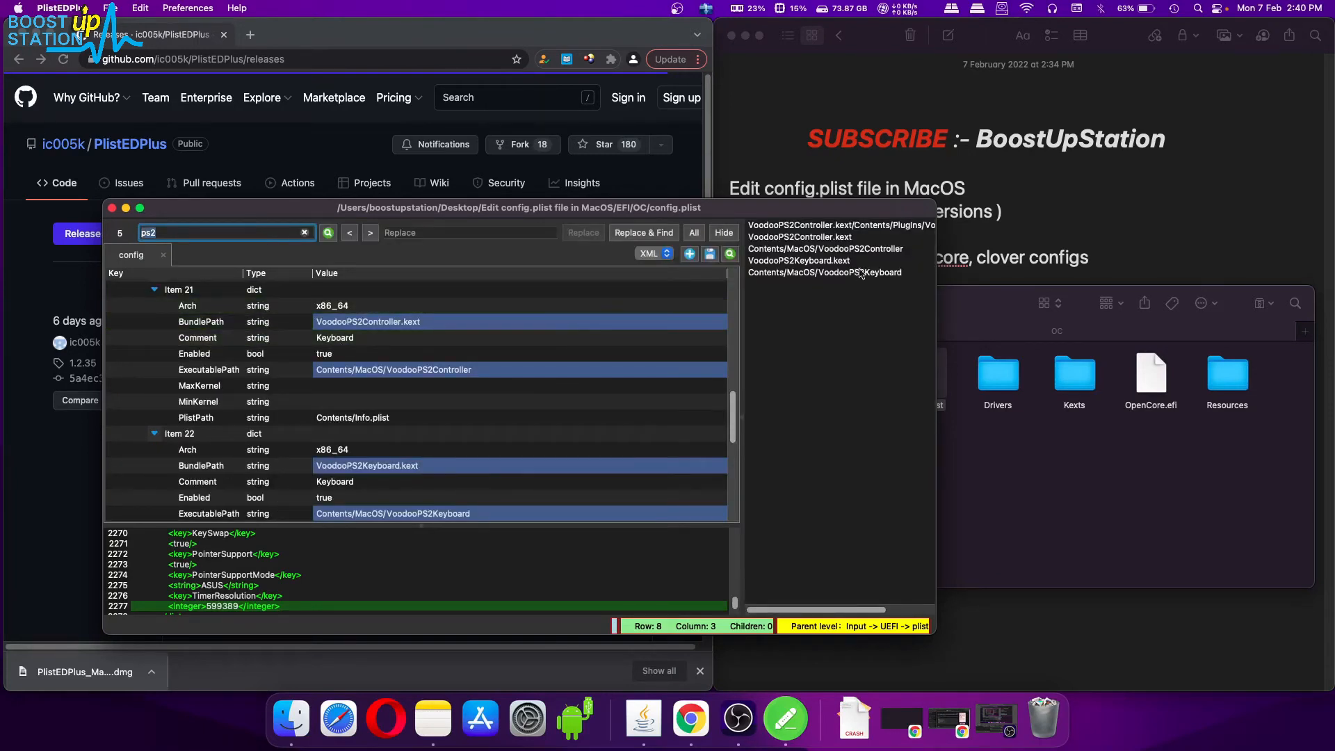
{"action": "mouse_move", "coordinate": [913, 282]}
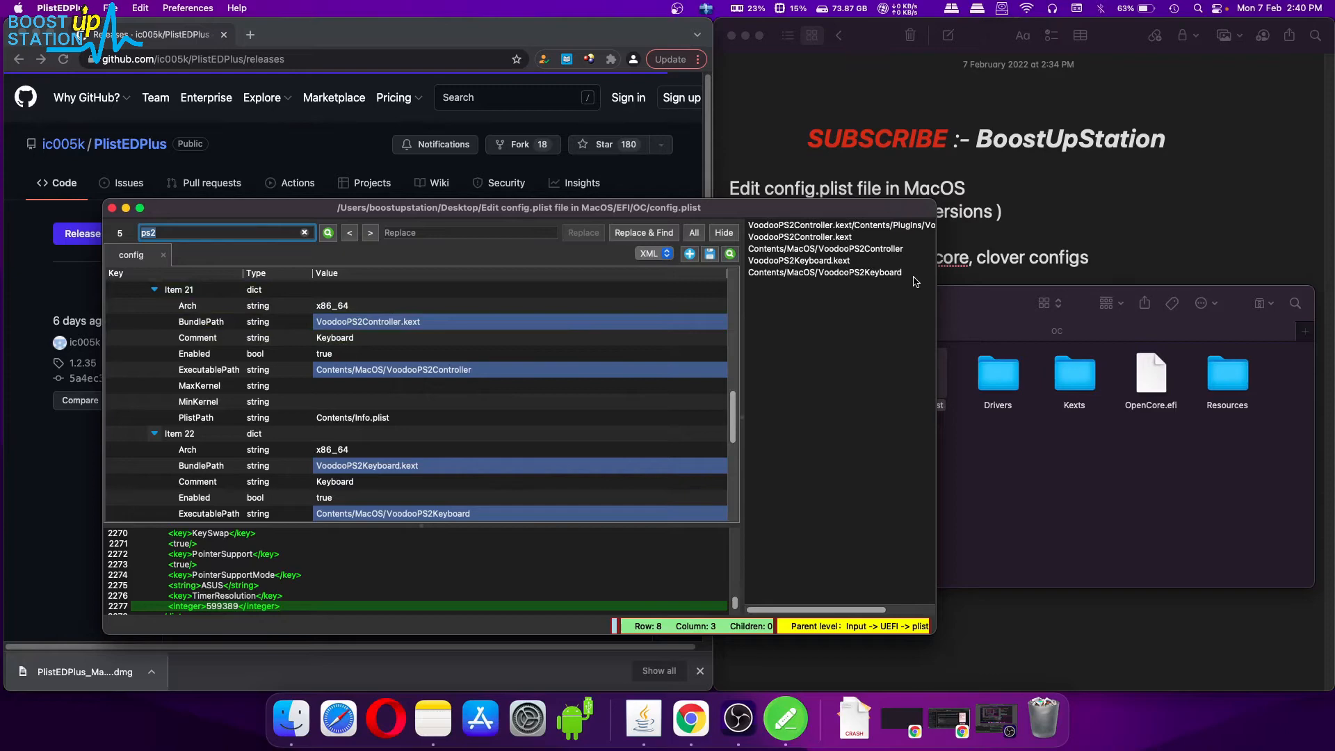
{"action": "left_click", "coordinate": [369, 233]}
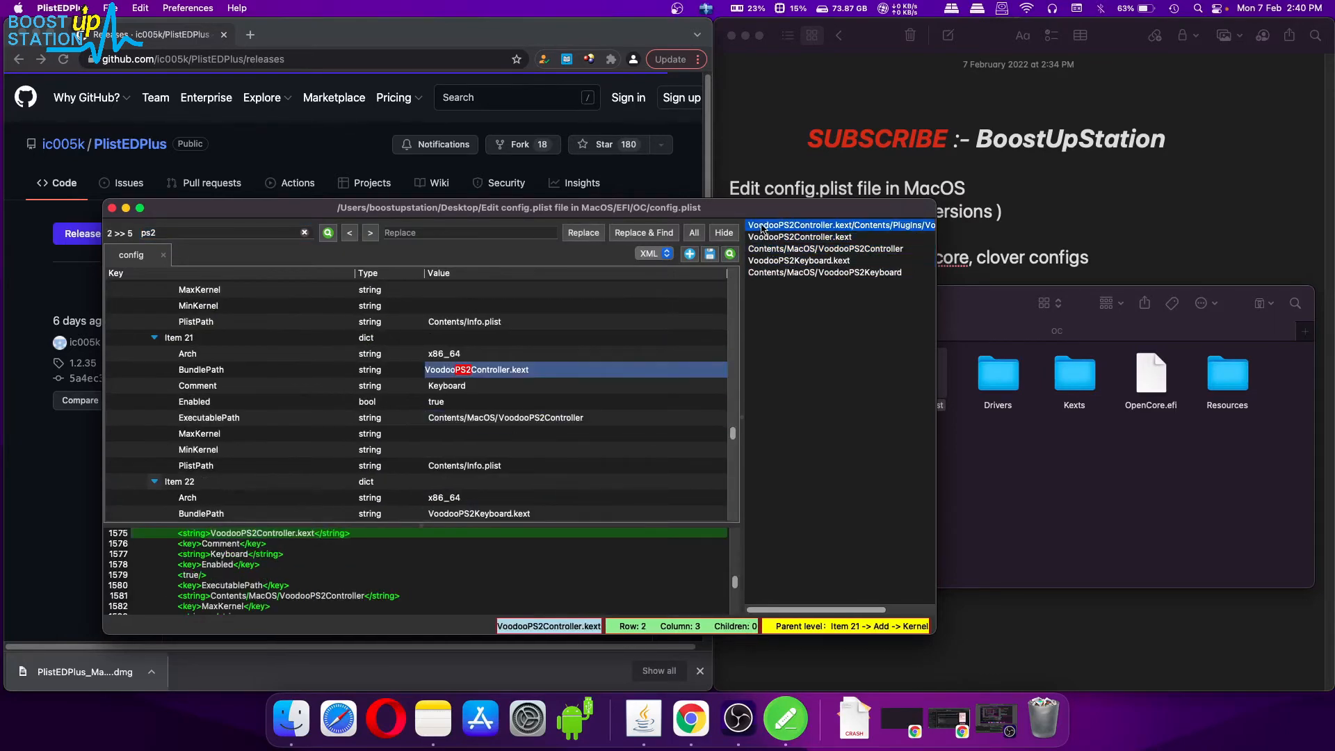
{"action": "left_click", "coordinate": [188, 353]}
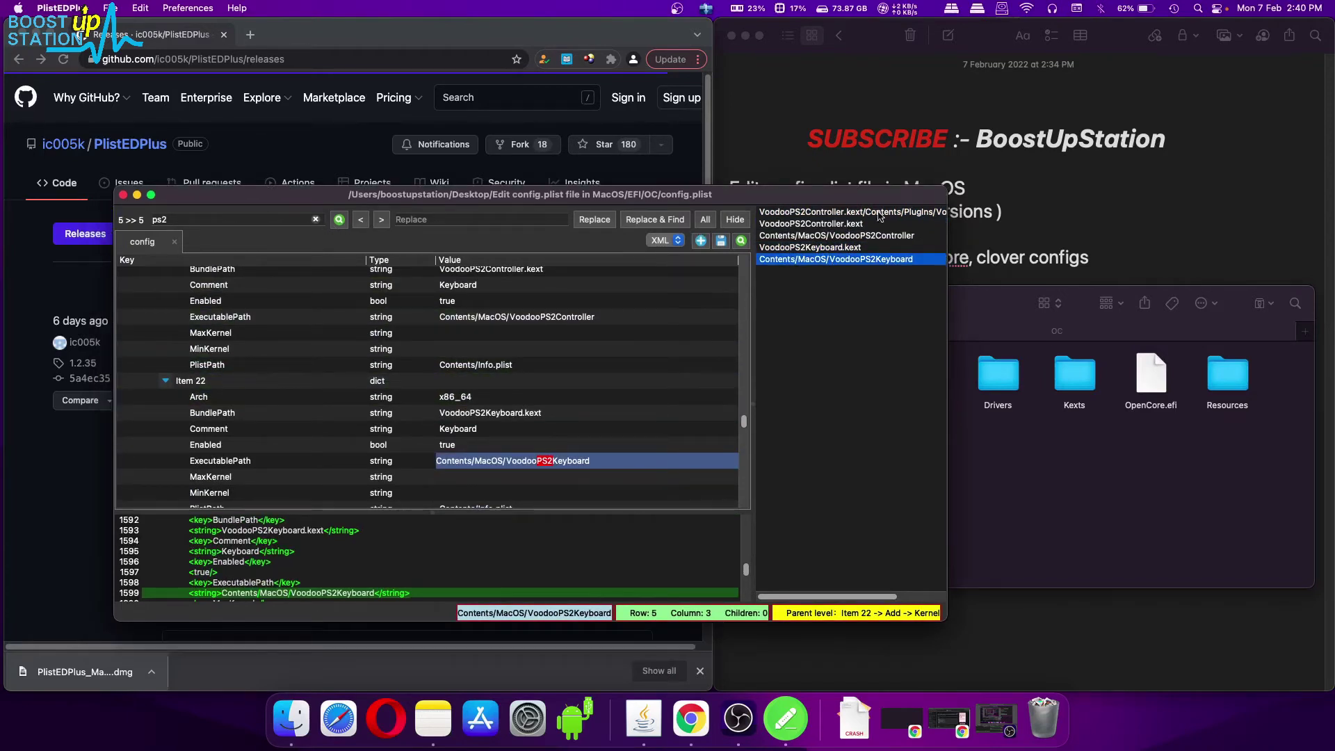
{"action": "left_click", "coordinate": [316, 218]}
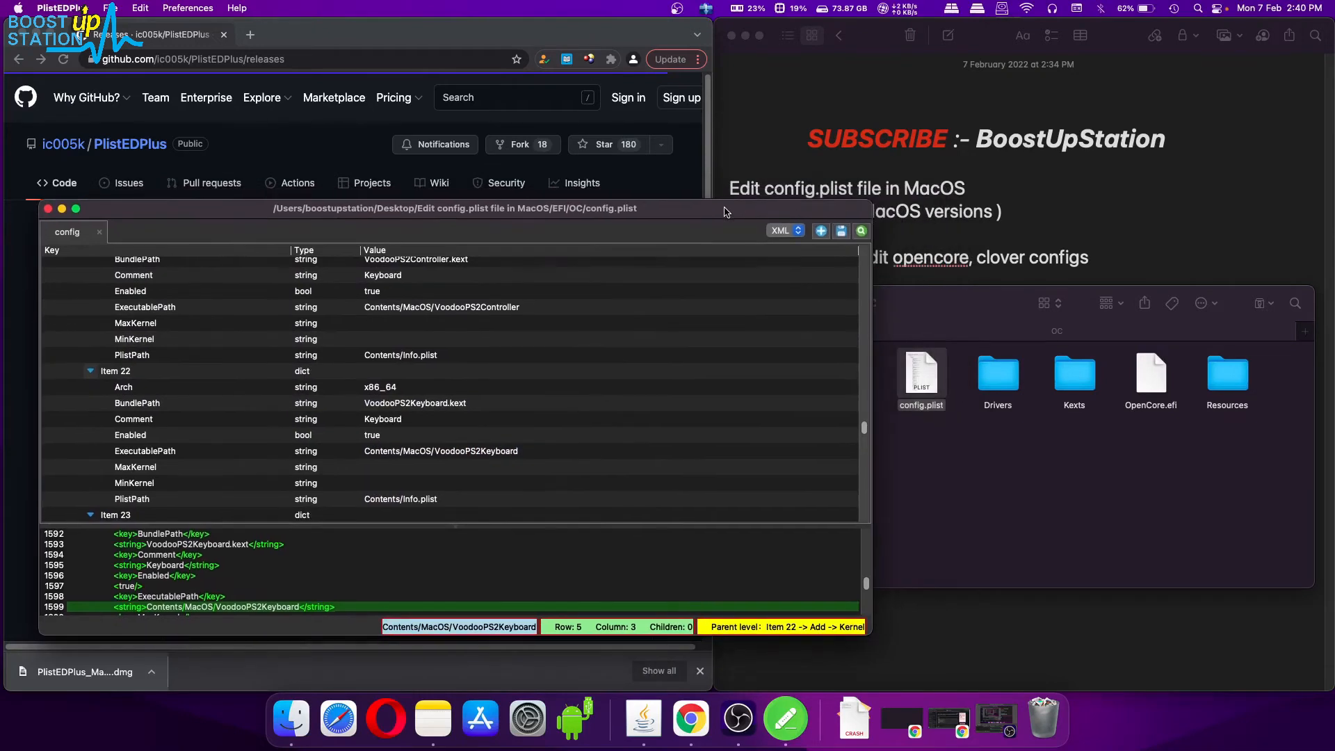
Open config copy.plist from Finder as a second tab and expand its UEFI dictionary.
{"action": "left_click", "coordinate": [921, 374]}
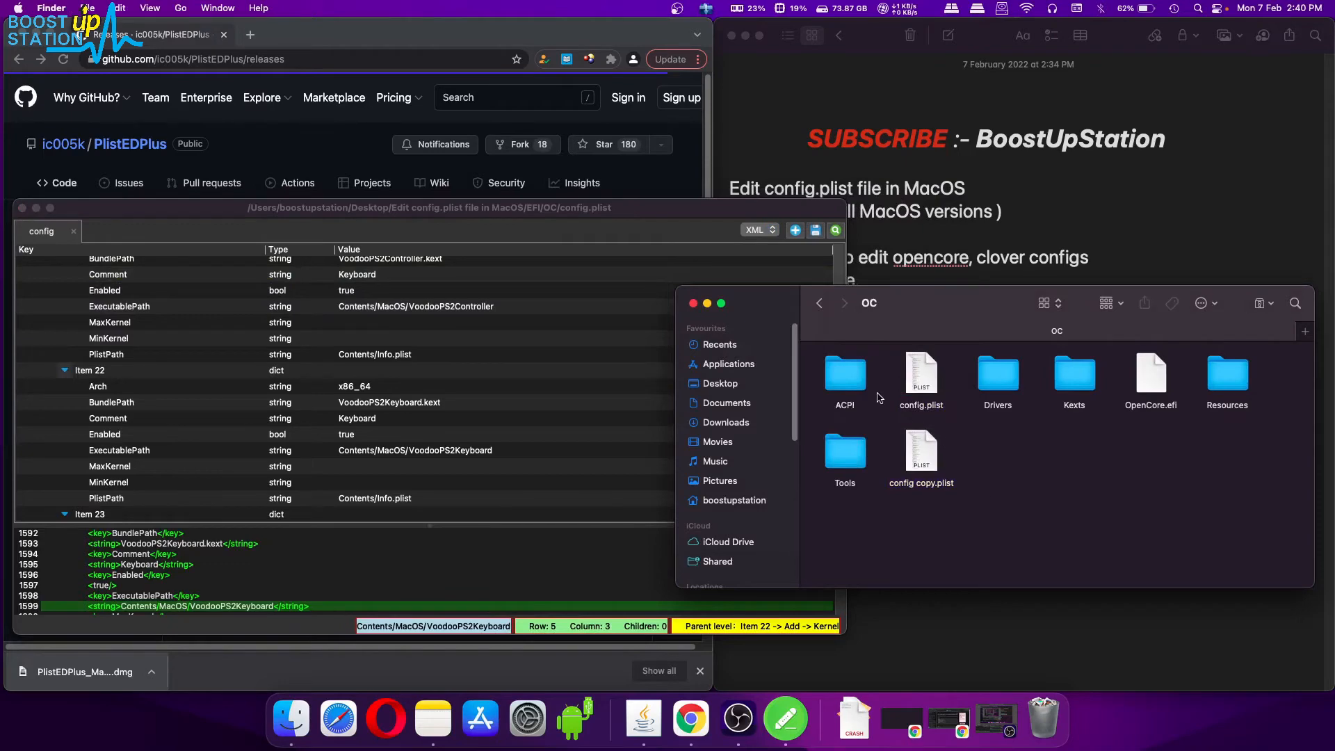
{"action": "mouse_move", "coordinate": [906, 470]}
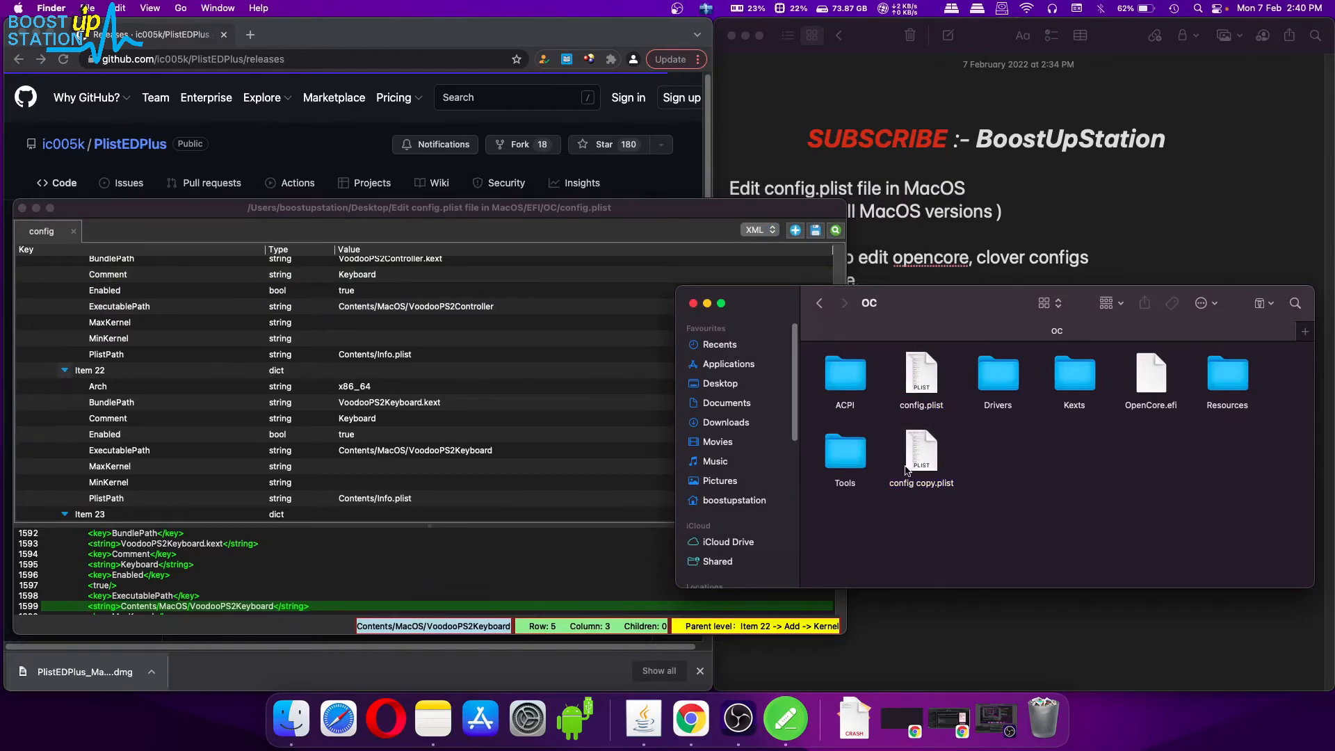
{"action": "double_click", "coordinate": [921, 460]}
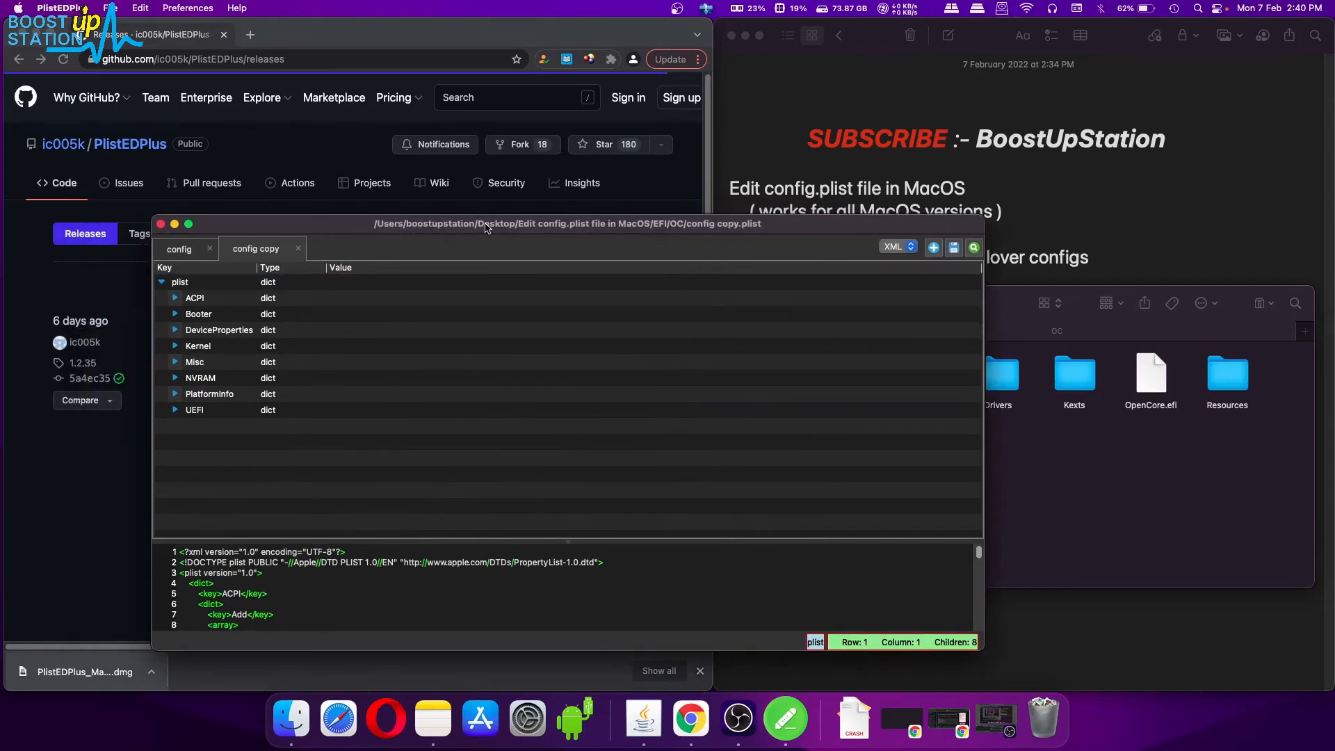
{"action": "left_click", "coordinate": [195, 409]}
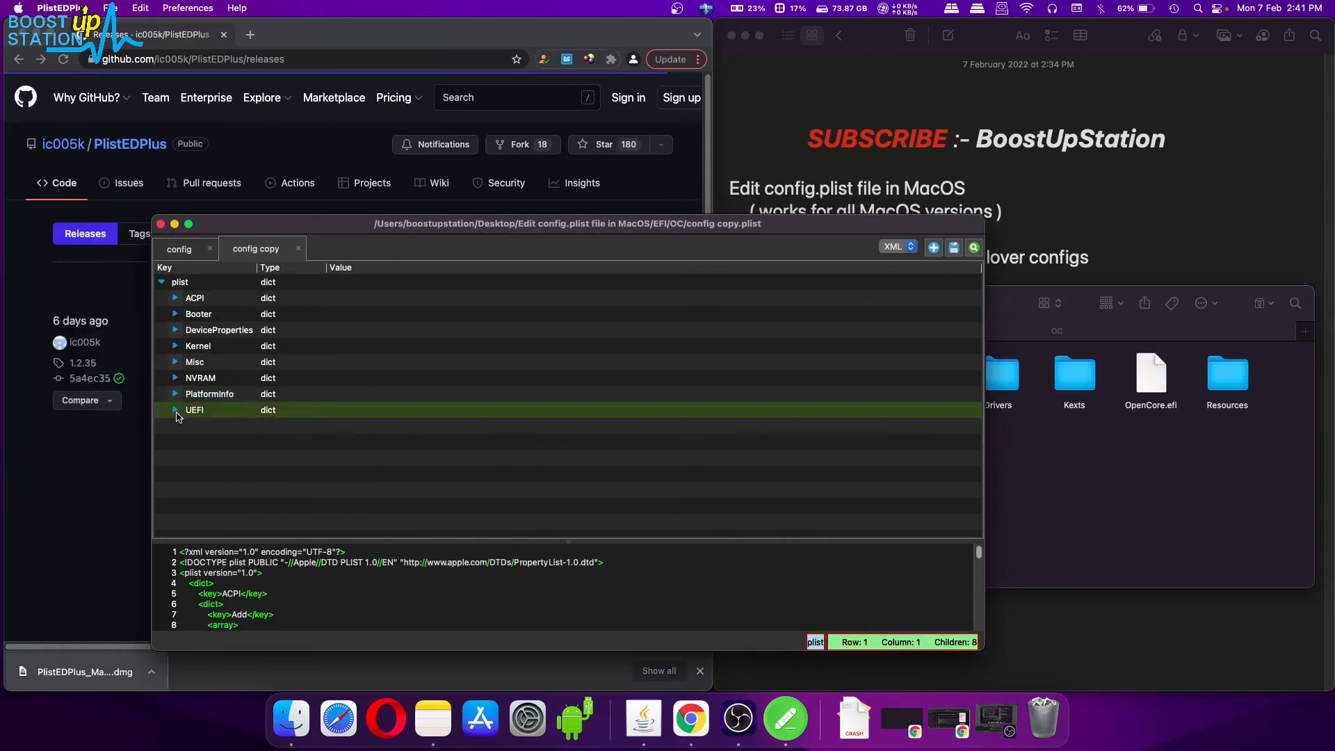
{"action": "left_click", "coordinate": [176, 409]}
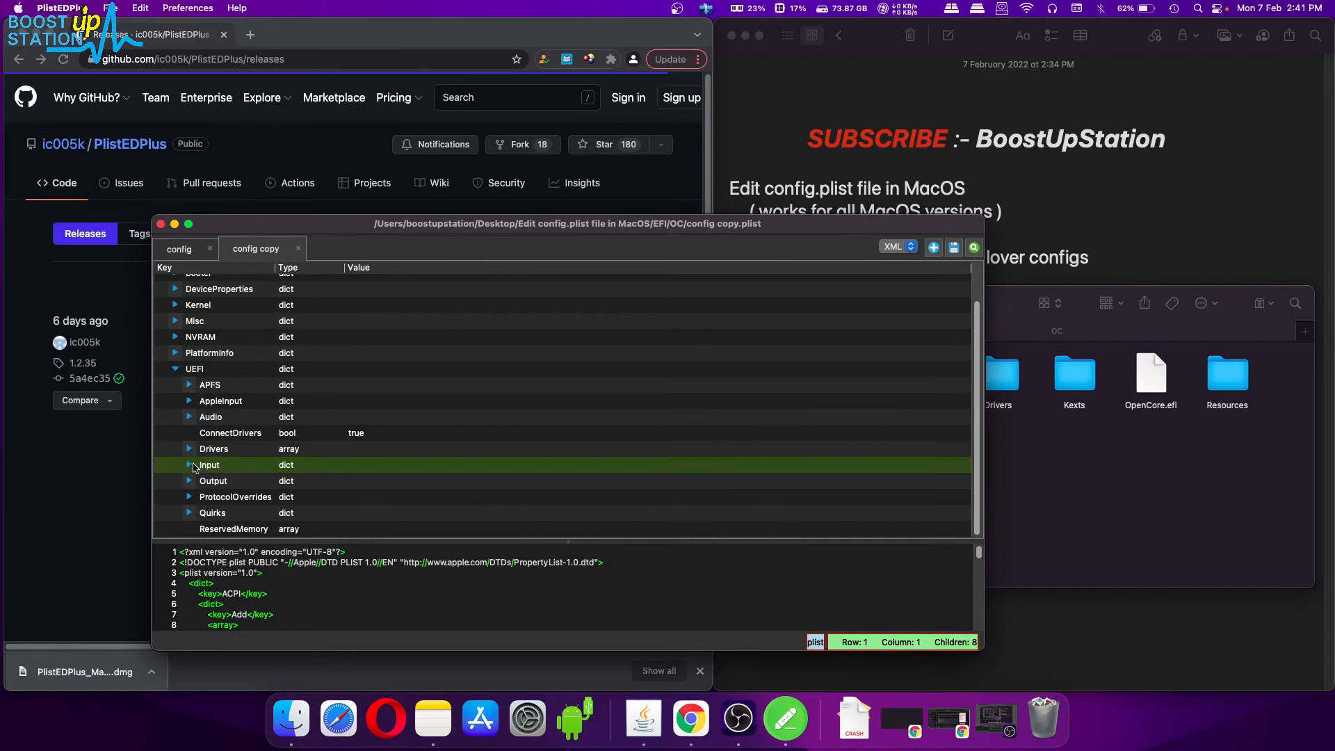
Select the Output dictionary under UEFI and copy it via its context menu.
{"action": "left_click", "coordinate": [189, 480]}
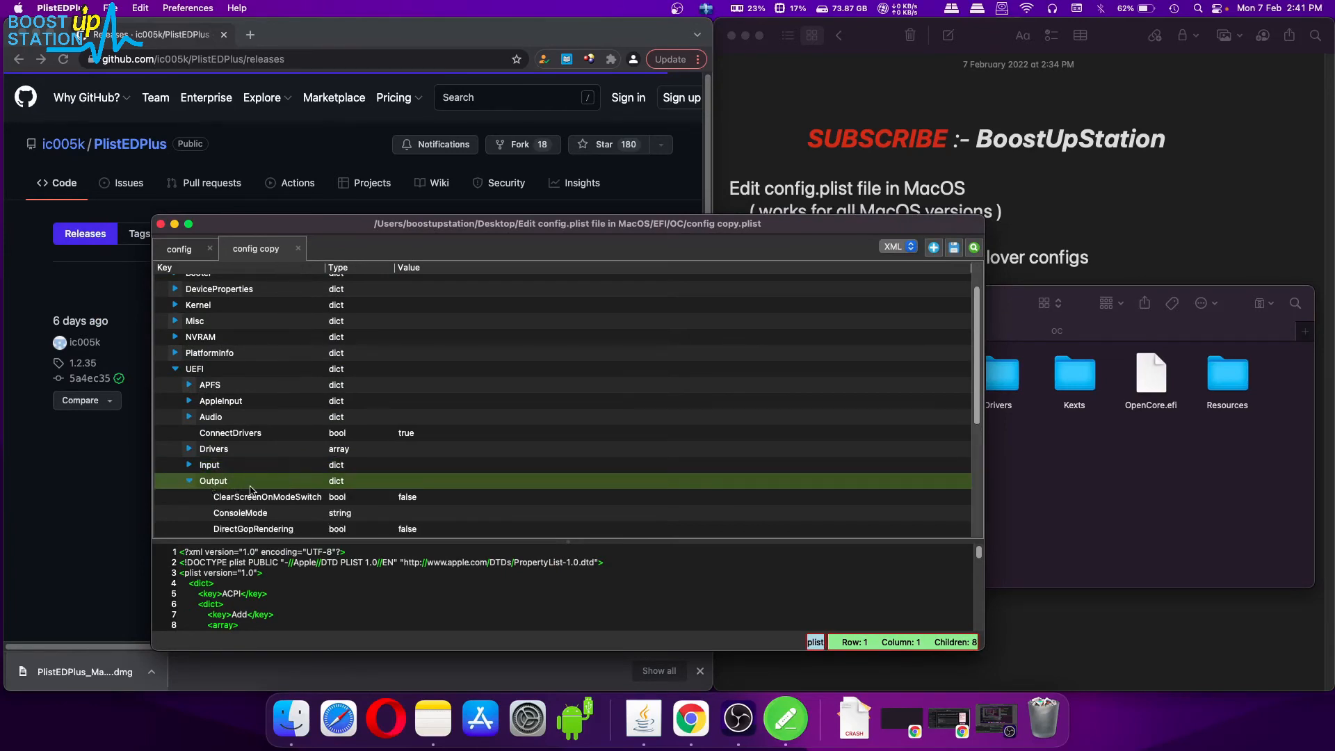
{"action": "left_click", "coordinate": [187, 480]}
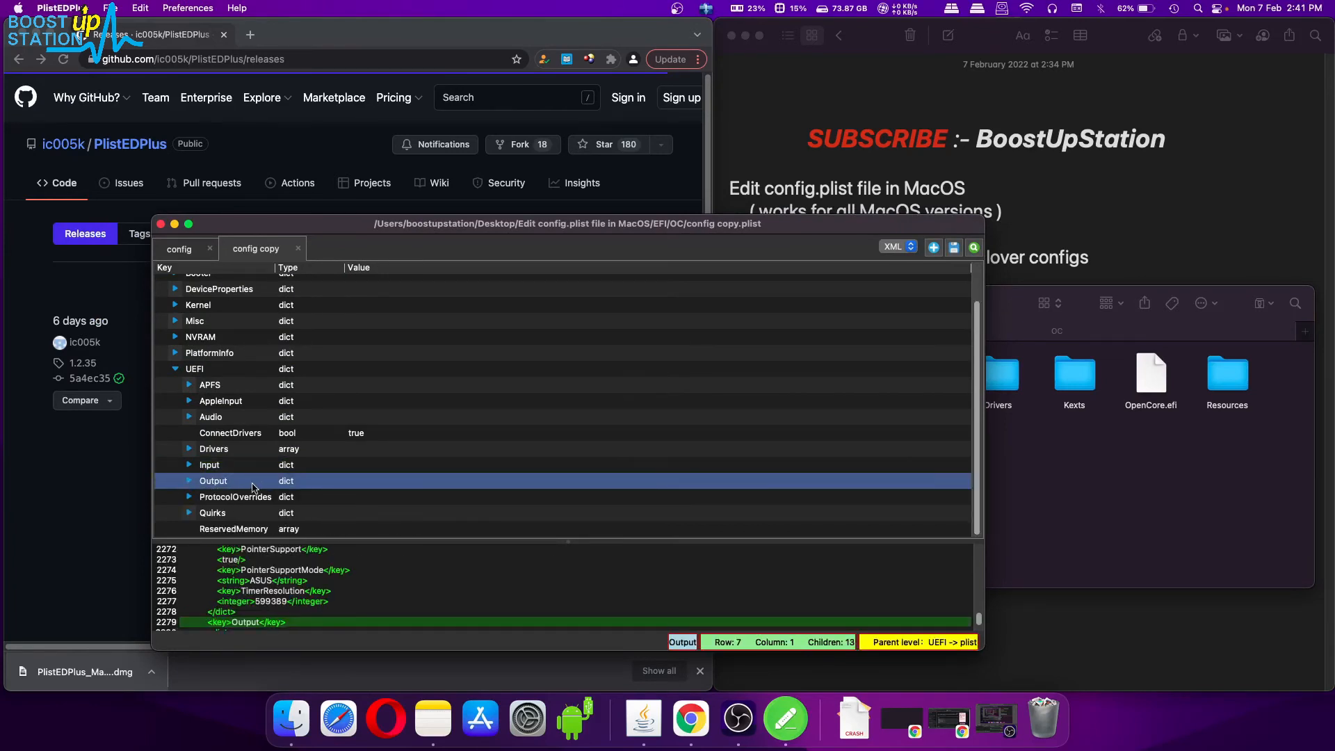
{"action": "right_click", "coordinate": [238, 479]}
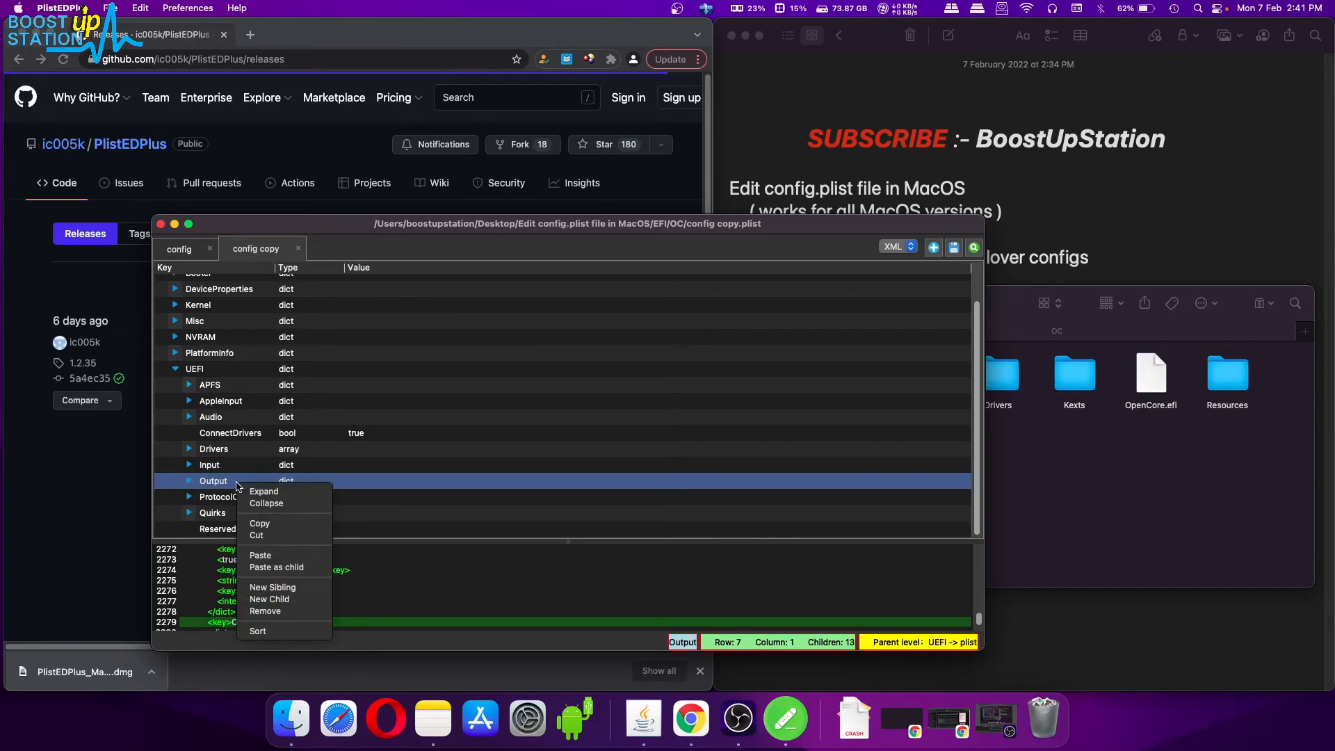
{"action": "mouse_move", "coordinate": [260, 523]}
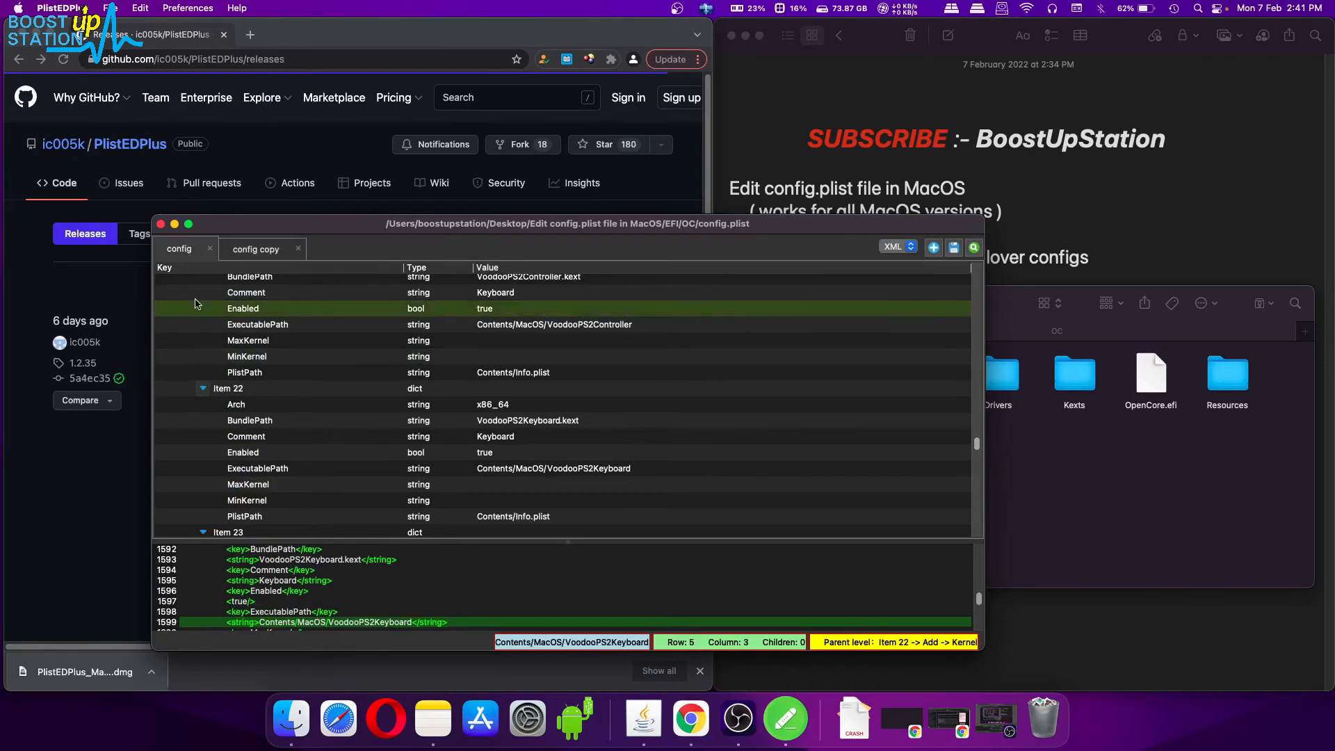
Collapse all entries in the config tab's tree via Edit > Expand / Collapse All.
{"action": "scroll", "scroll_direction": "up", "scroll_amount": 3}
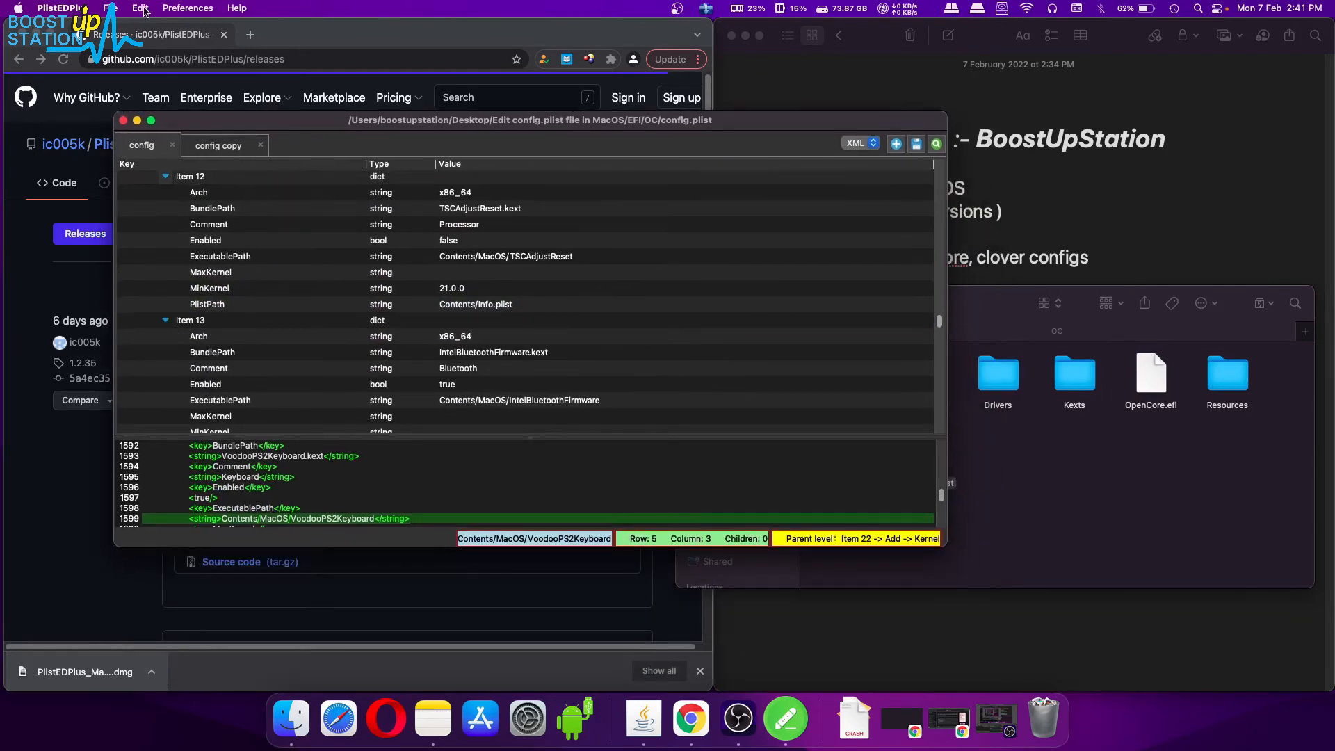
{"action": "left_click", "coordinate": [139, 8]}
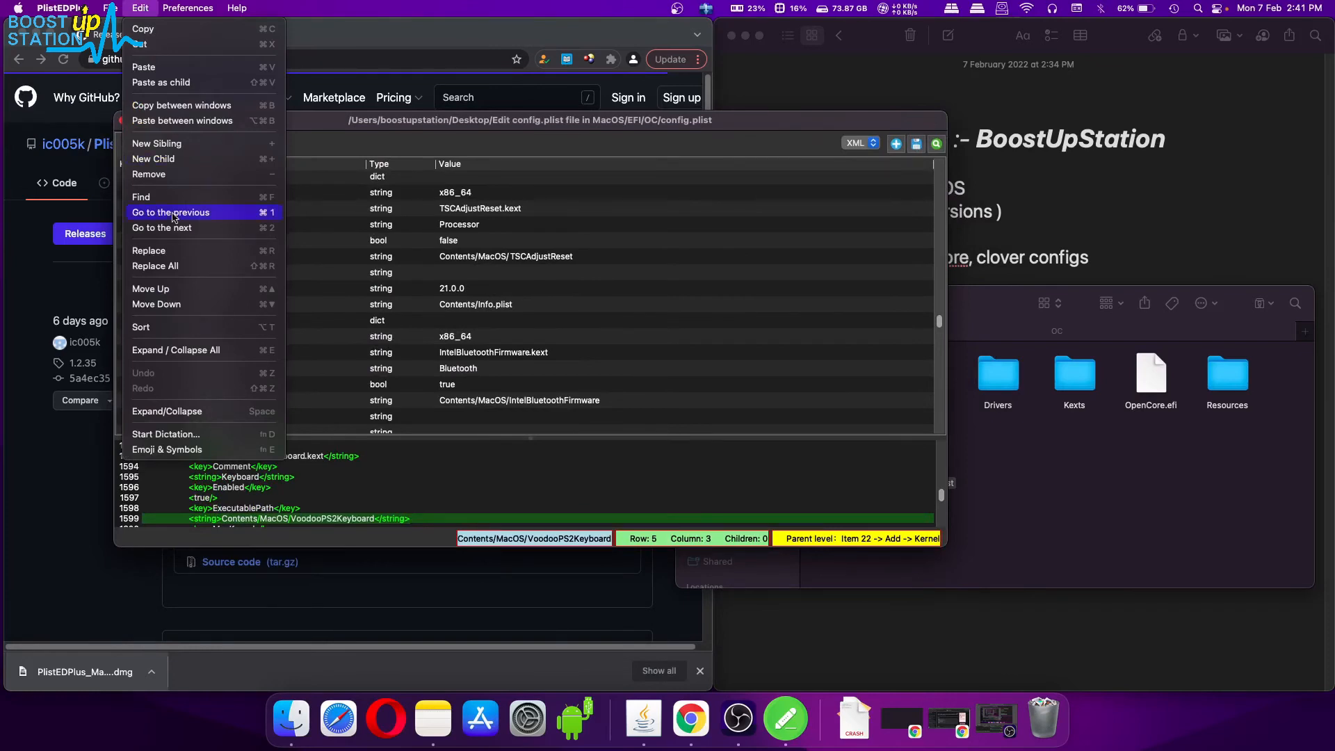
{"action": "mouse_move", "coordinate": [204, 350]}
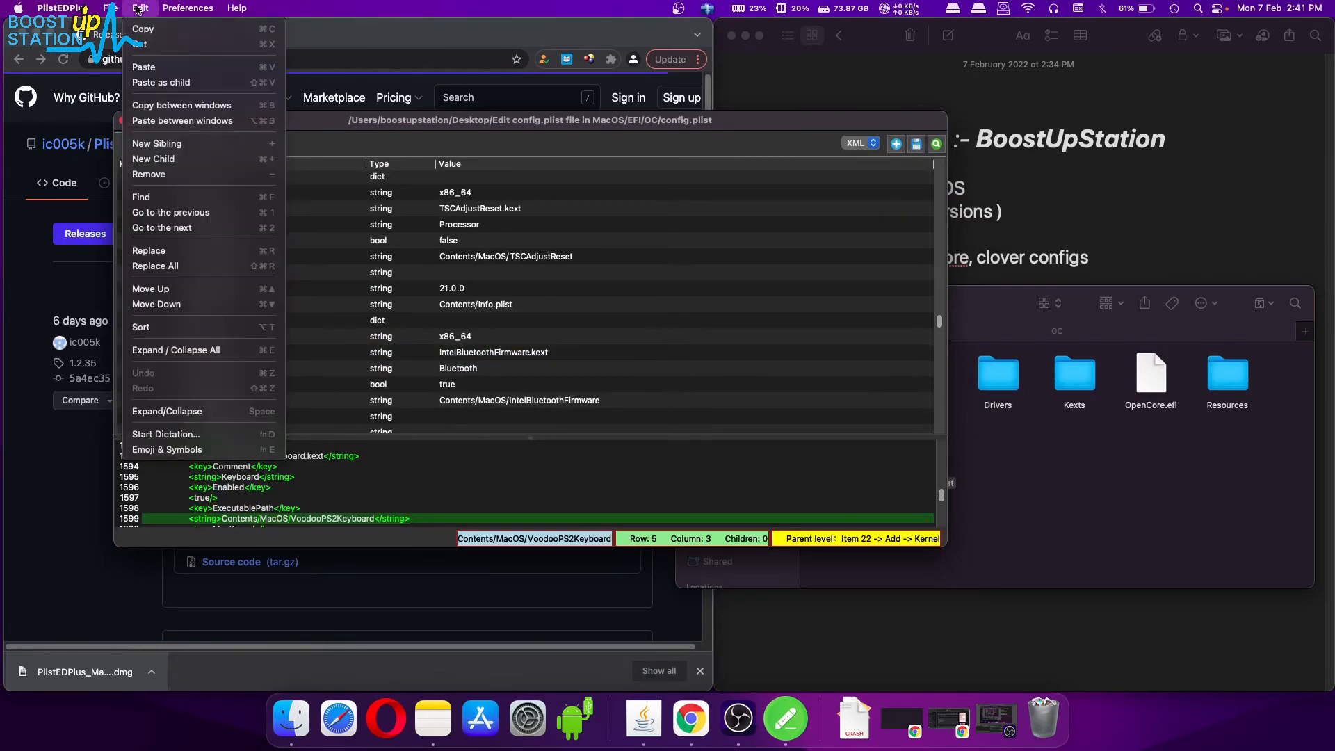
{"action": "mouse_move", "coordinate": [175, 350]}
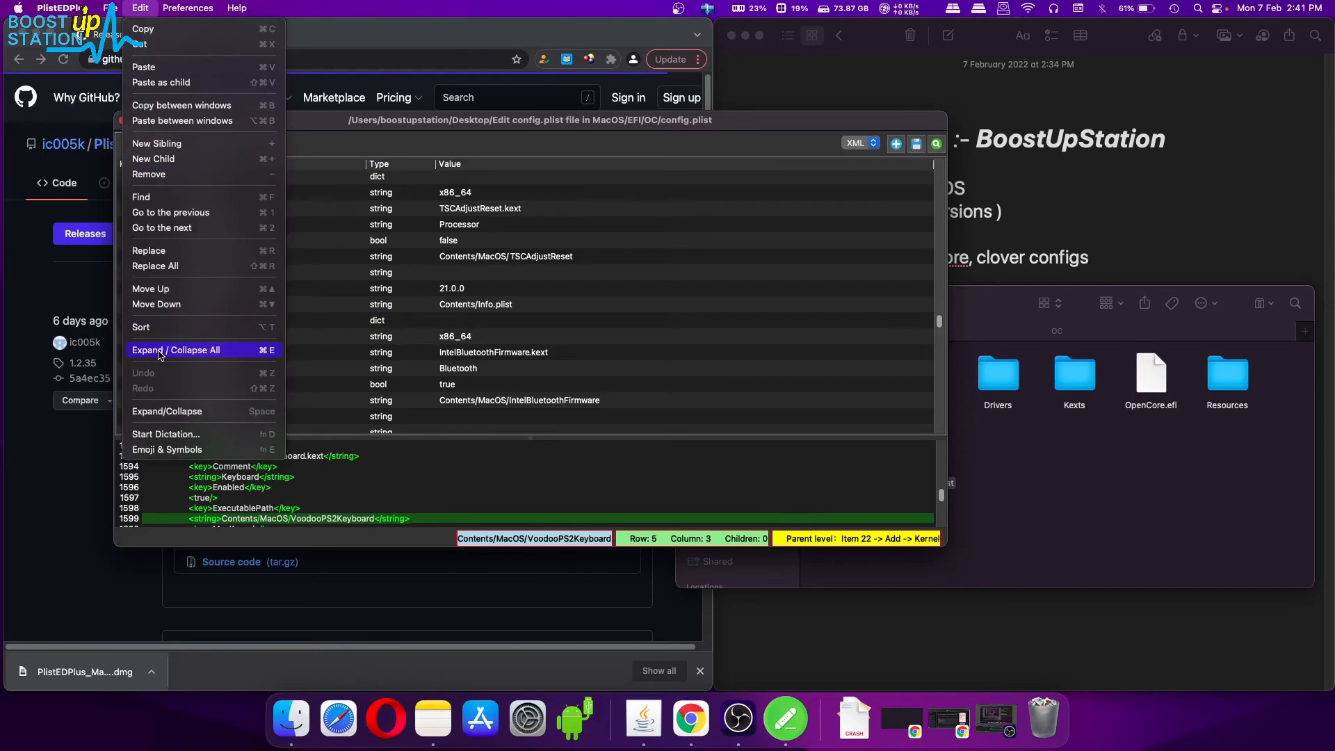
{"action": "left_click", "coordinate": [177, 351]}
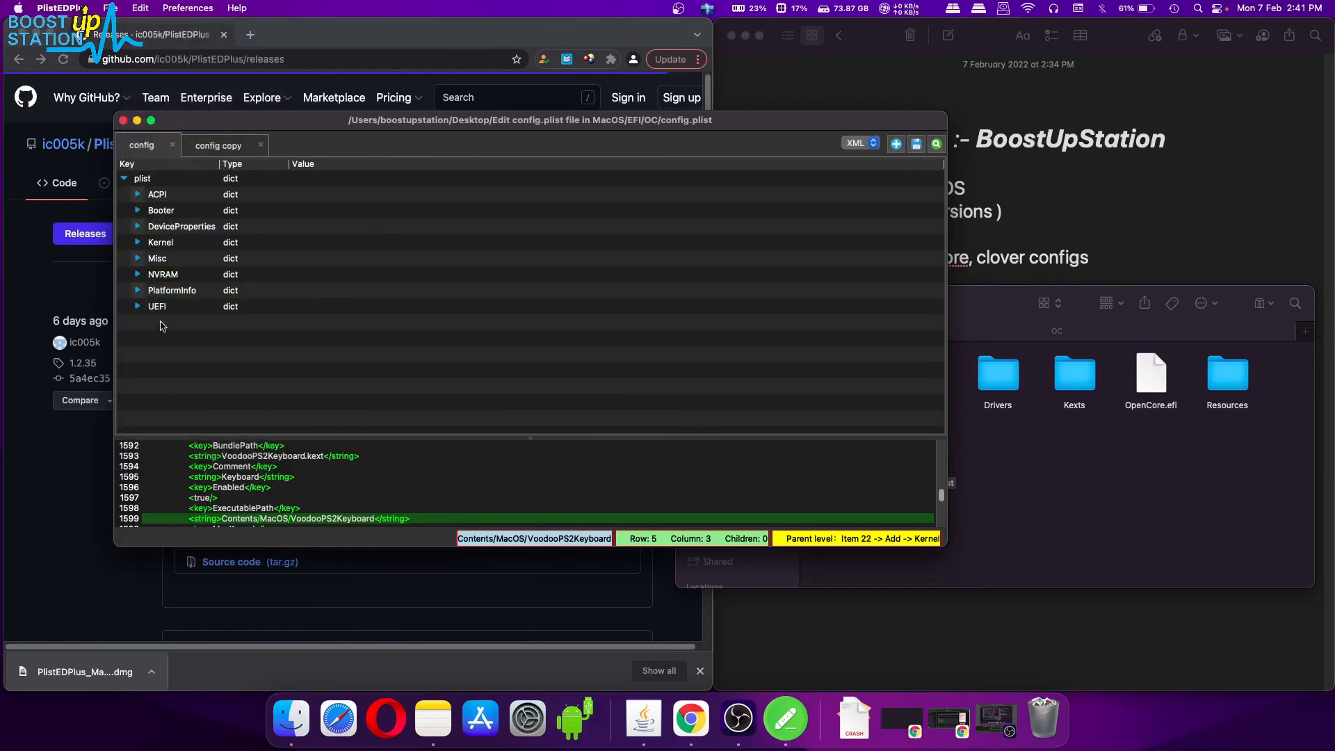
Expand UEFI in config and remove its existing Output dictionary.
{"action": "left_click", "coordinate": [137, 306]}
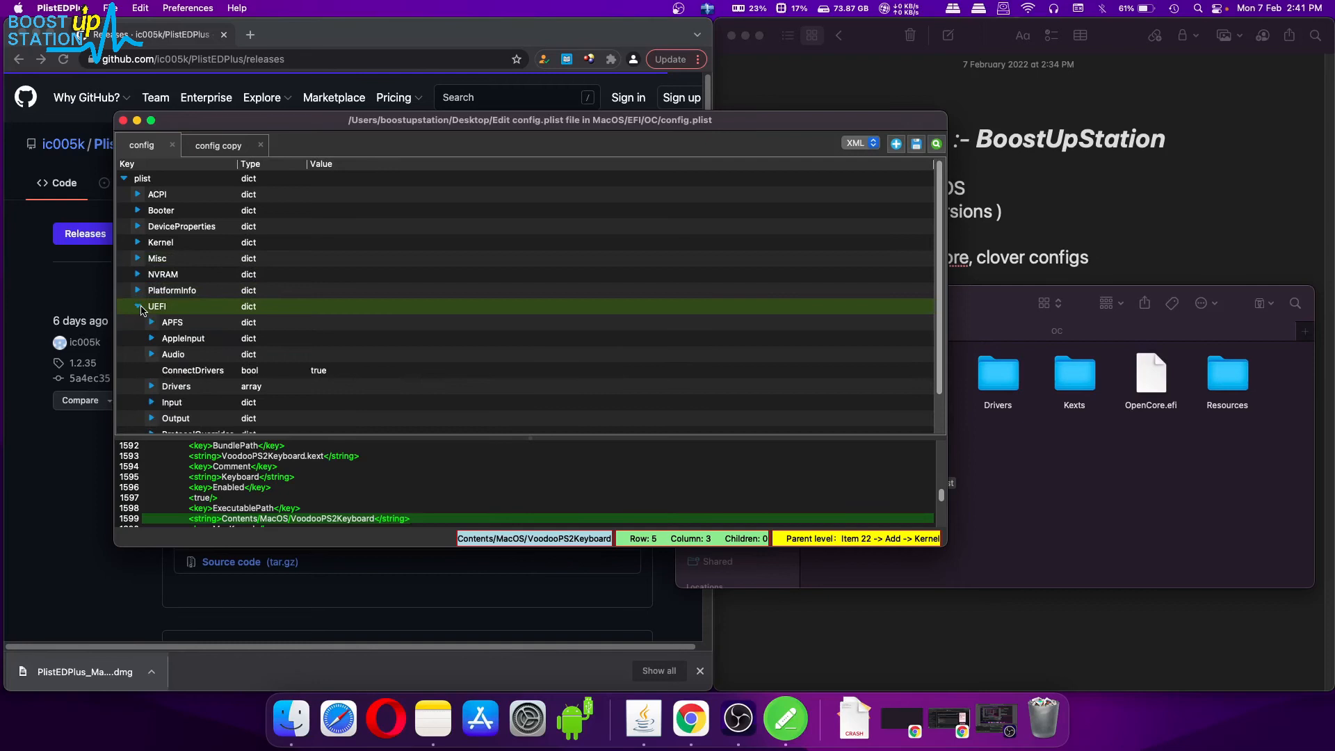
{"action": "left_click", "coordinate": [176, 377]}
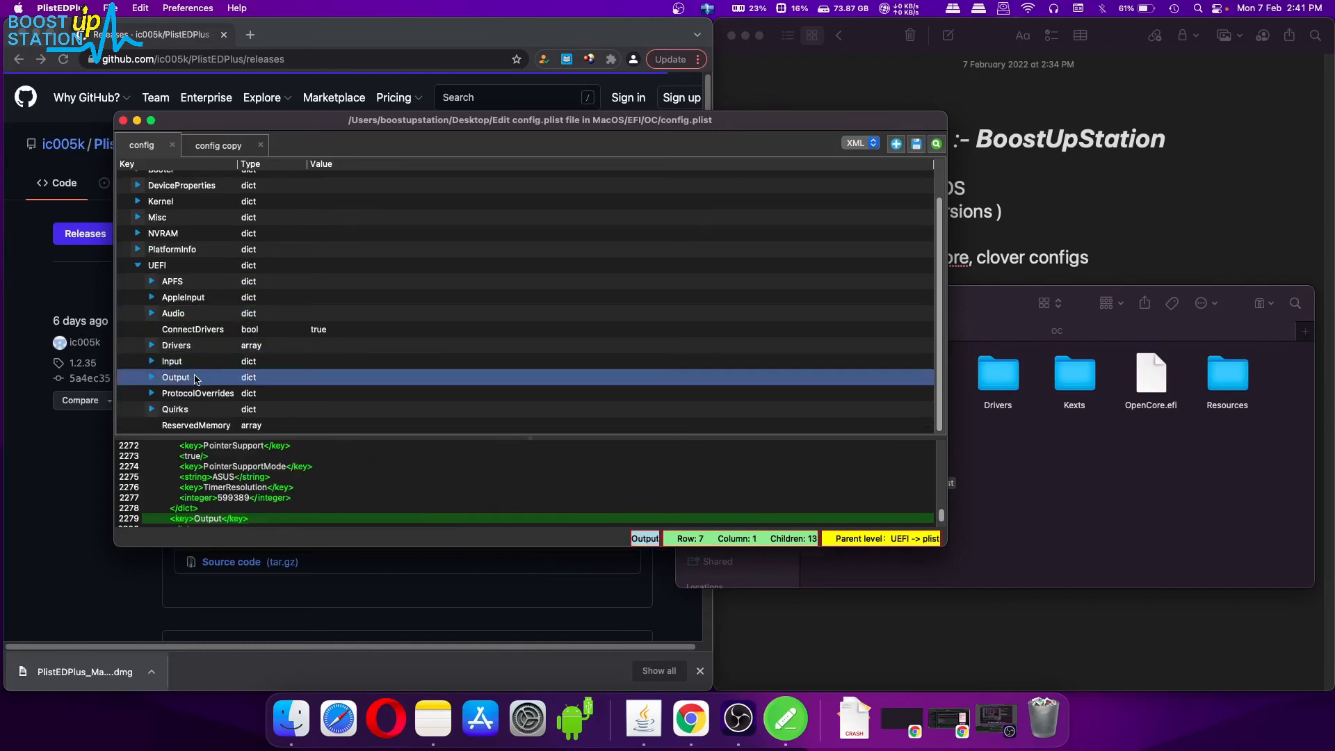
{"action": "mouse_move", "coordinate": [206, 381]}
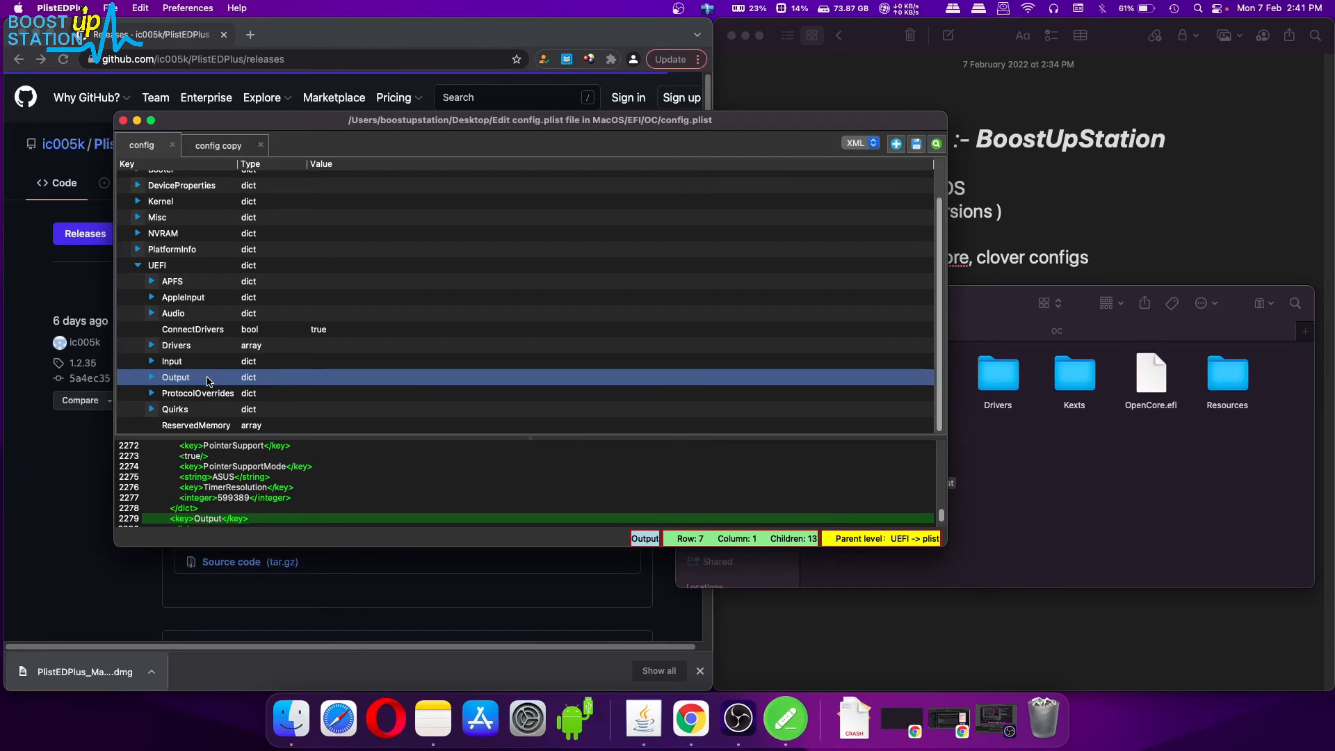
{"action": "right_click", "coordinate": [207, 377]}
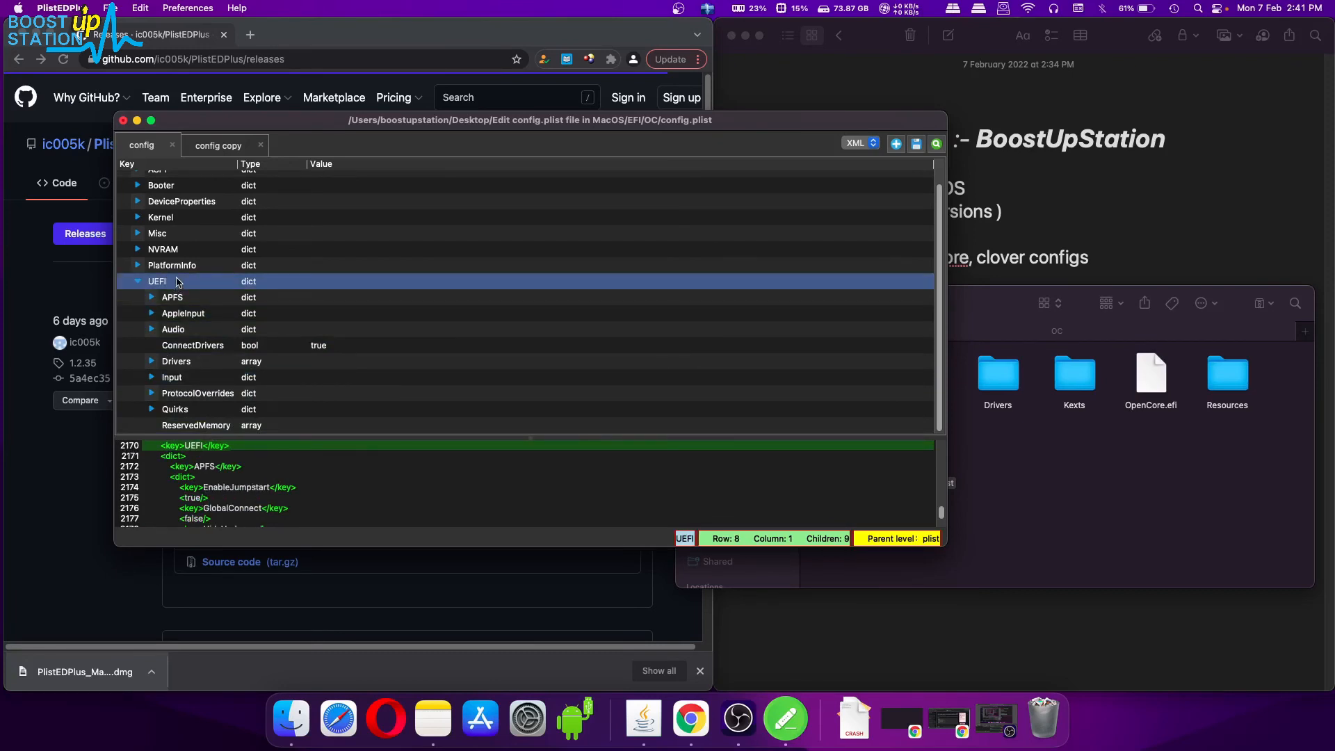
Paste Output as a child of UEFI, position it after Input, and save config.plist.
{"action": "right_click", "coordinate": [177, 281]}
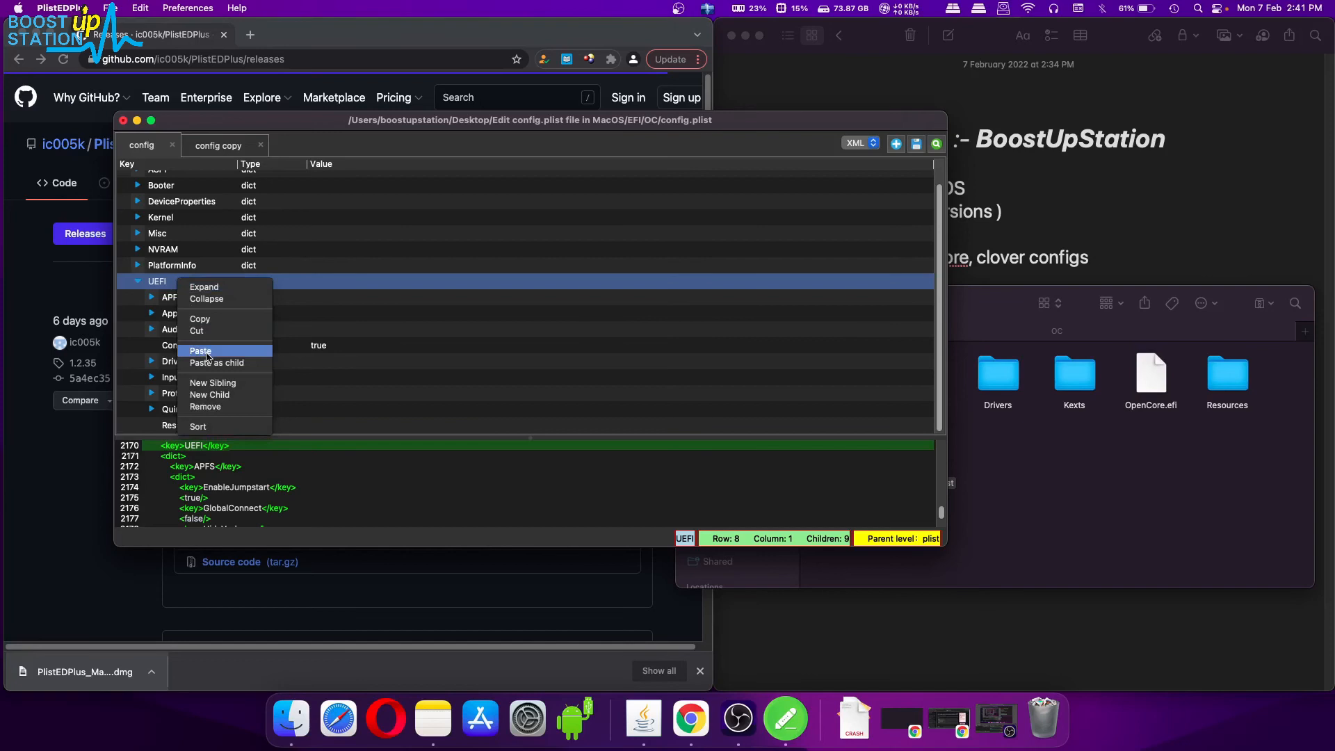
{"action": "mouse_move", "coordinate": [217, 363]}
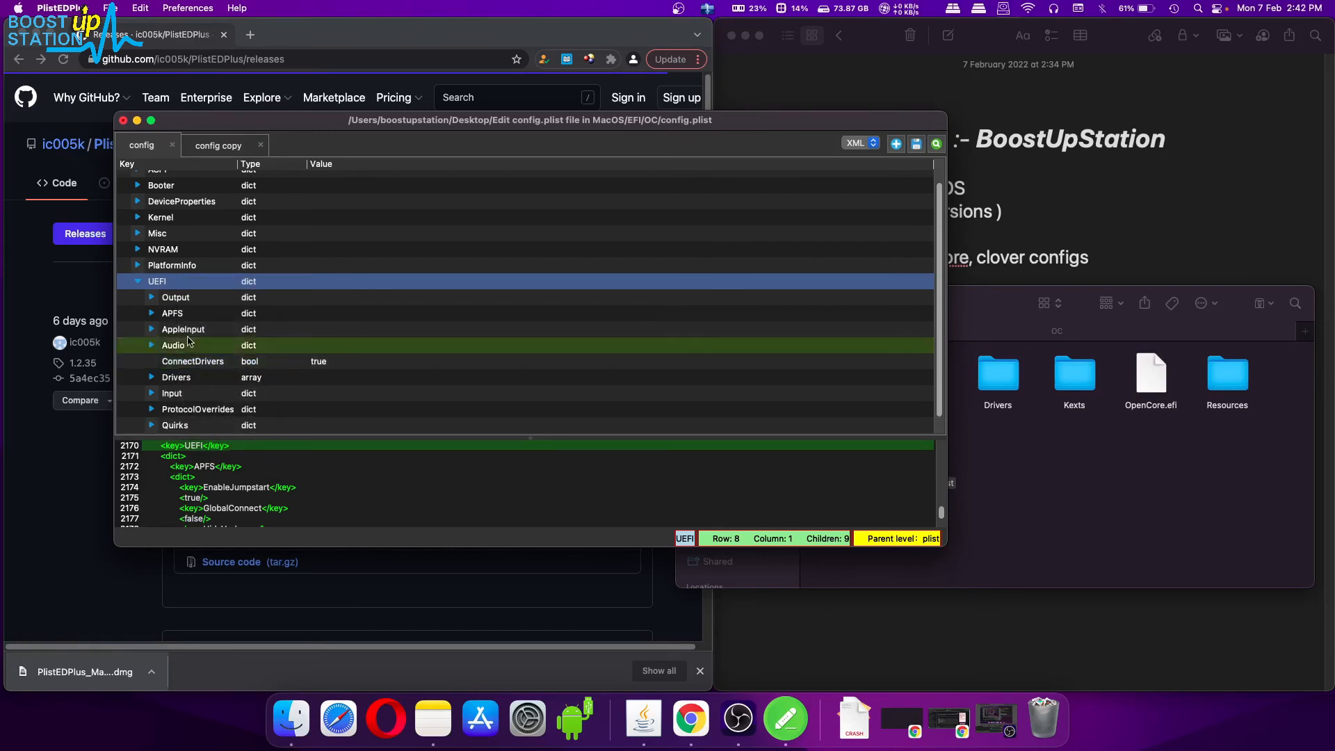
{"action": "left_click", "coordinate": [175, 298]}
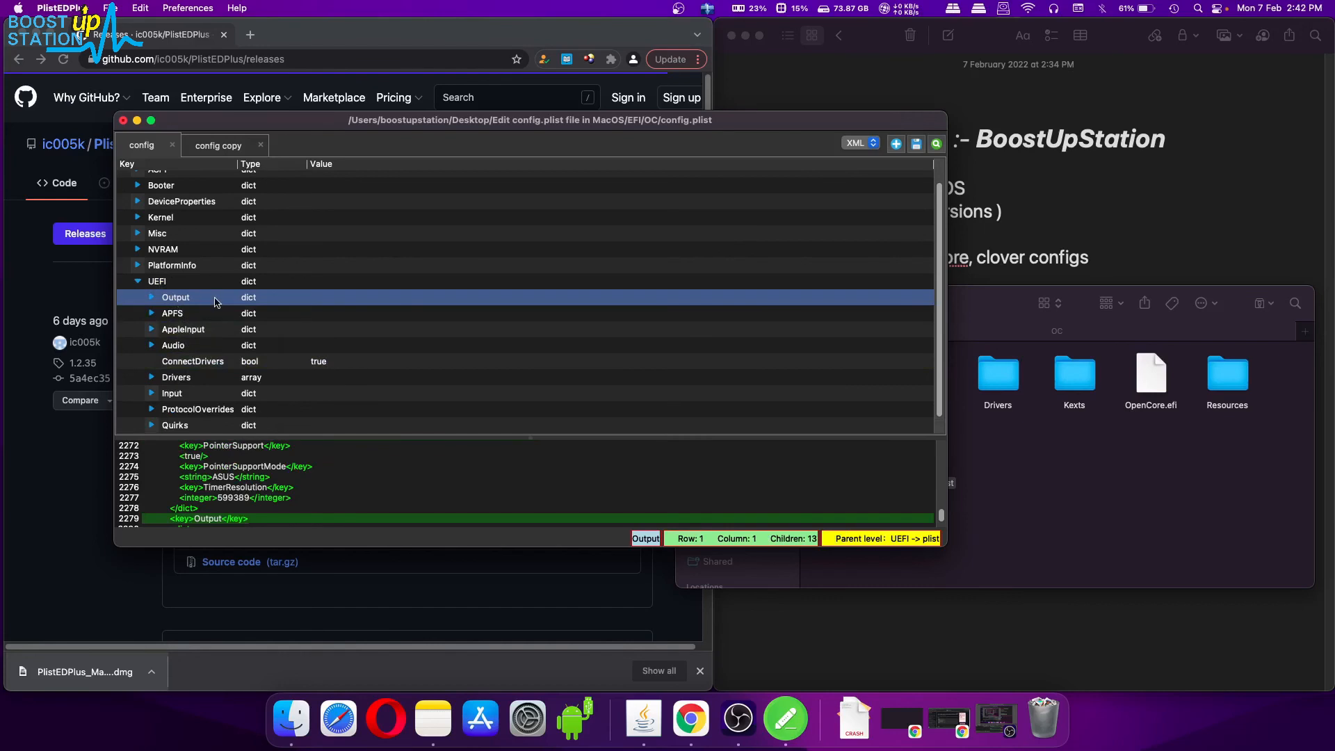
{"action": "scroll", "scroll_direction": "up", "scroll_amount": 3}
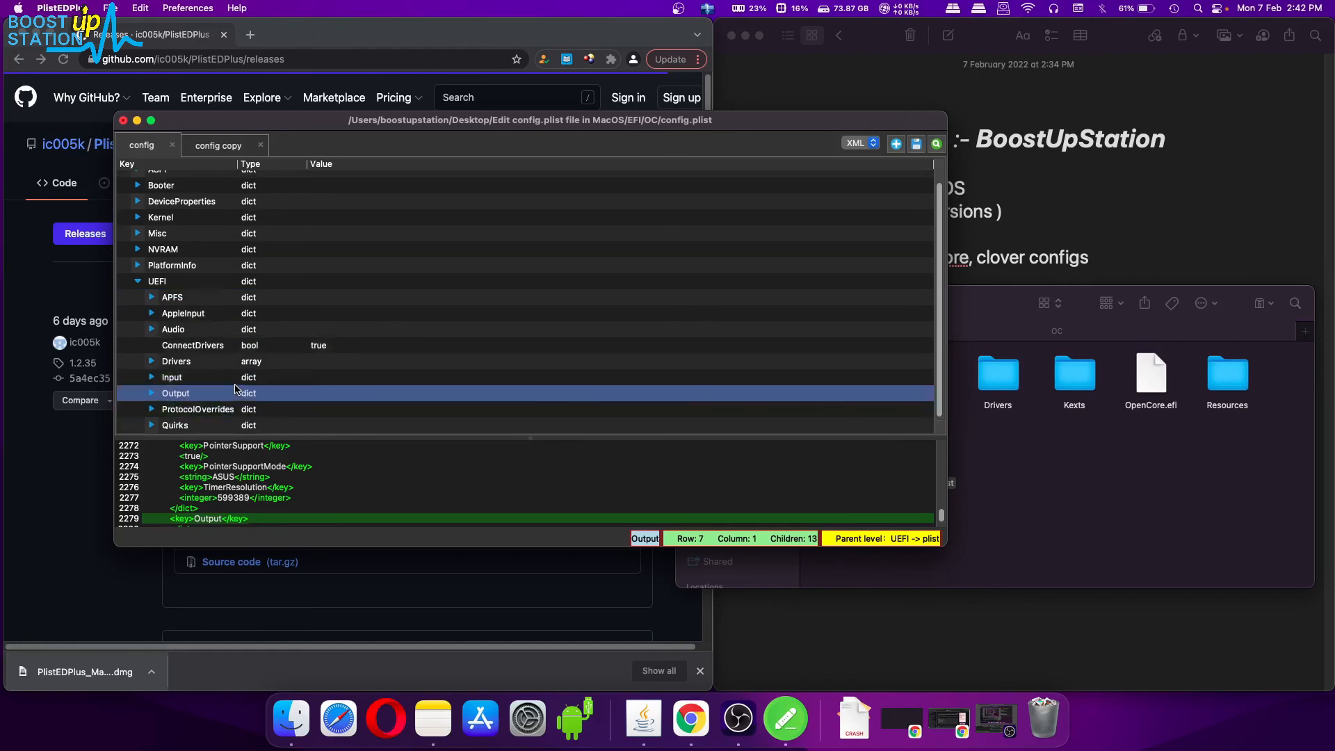
{"action": "left_click", "coordinate": [171, 376]}
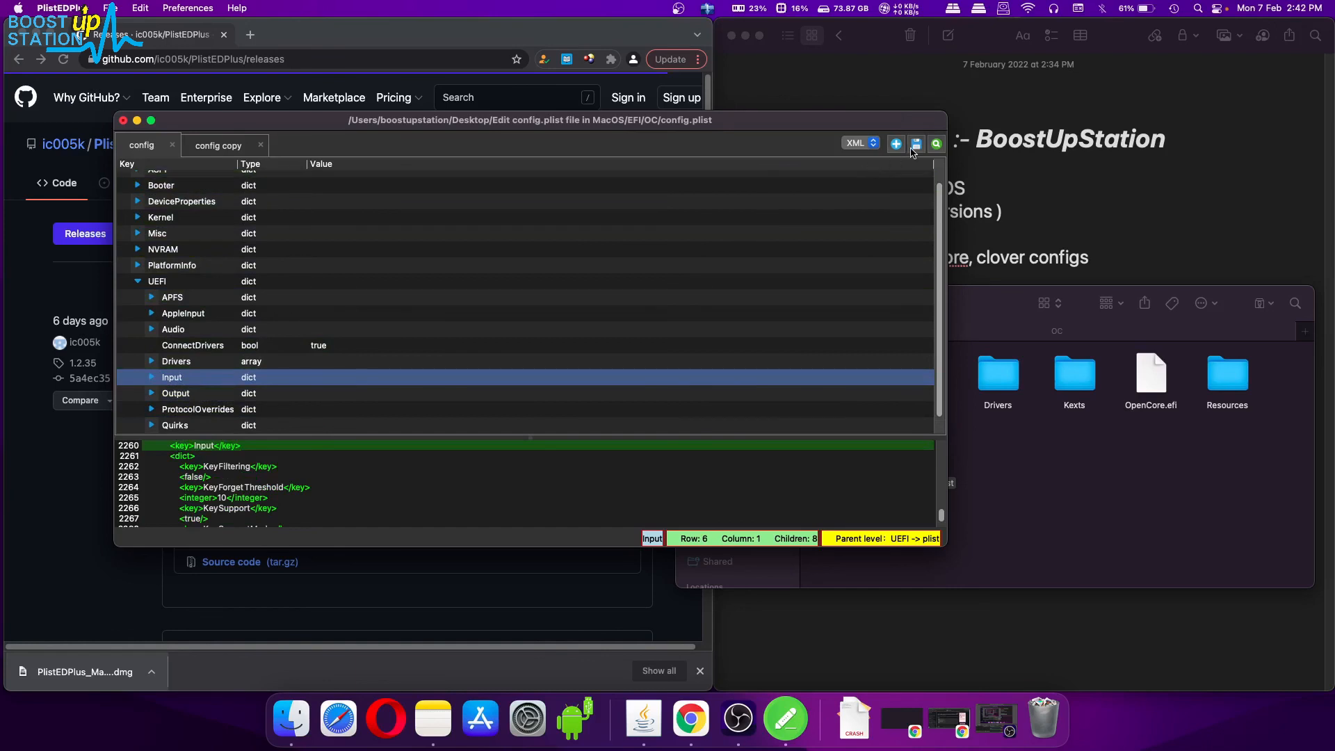
{"action": "scroll", "scroll_direction": "up", "scroll_amount": 3}
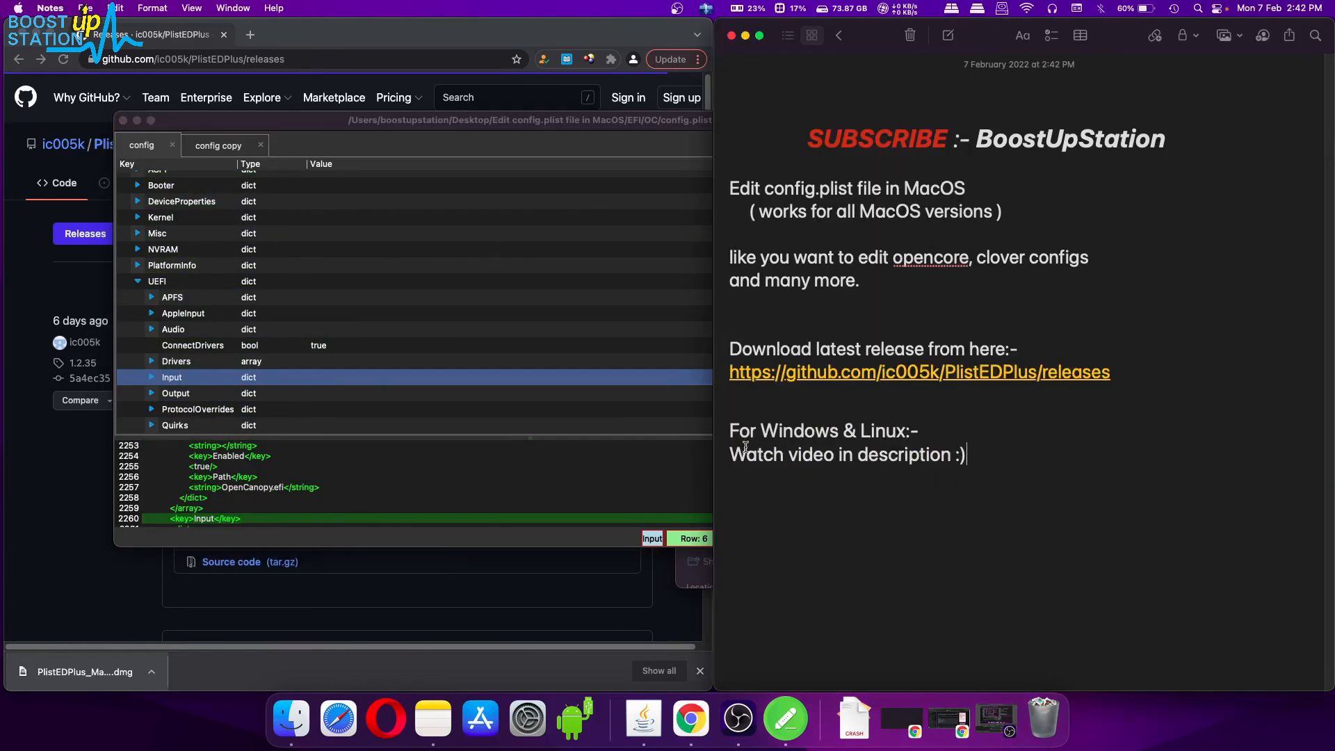
Select the 'For Windows & Linux' line in the config.plist editing note.
{"action": "double_click", "coordinate": [822, 429]}
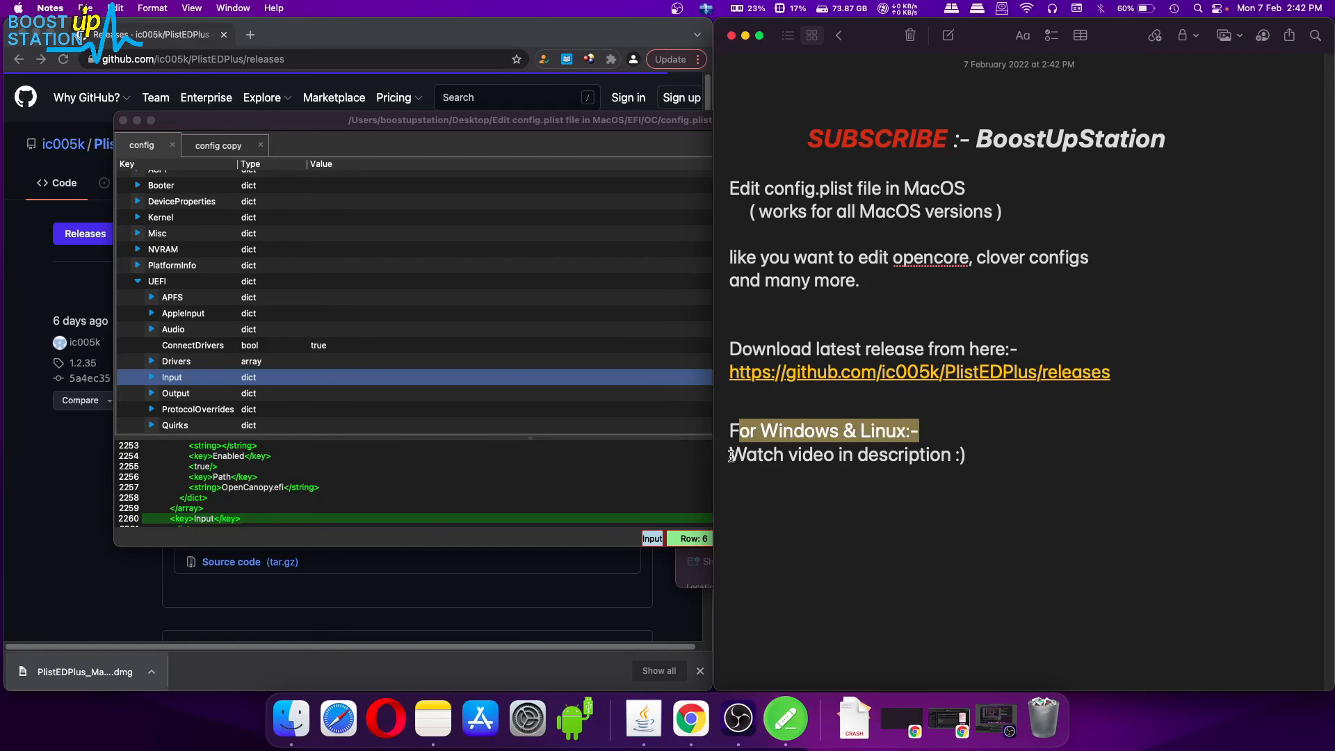